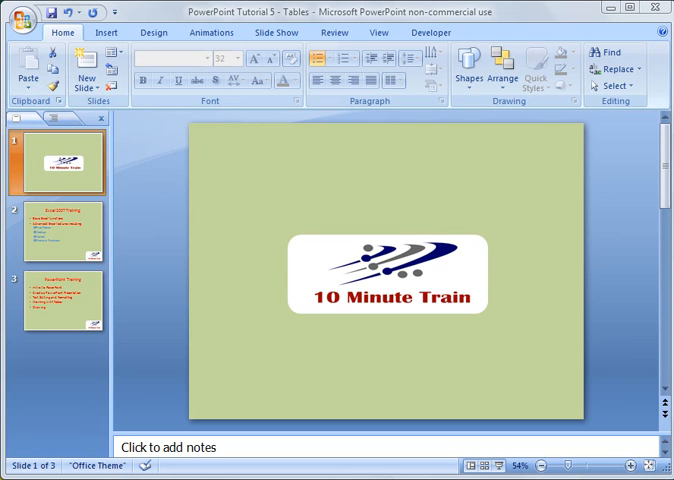
{"action": "mouse_move", "coordinate": [65, 328]}
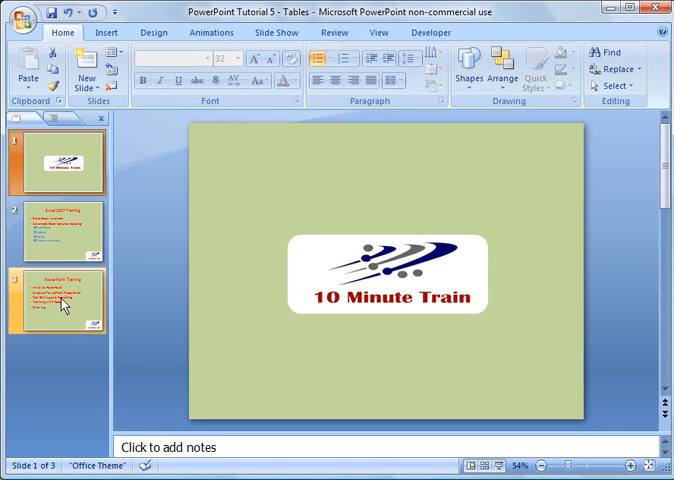
Step: Select the slide 3 thumbnail so a new slide 4 with title and content placeholders follows it
{"action": "left_click", "coordinate": [55, 300]}
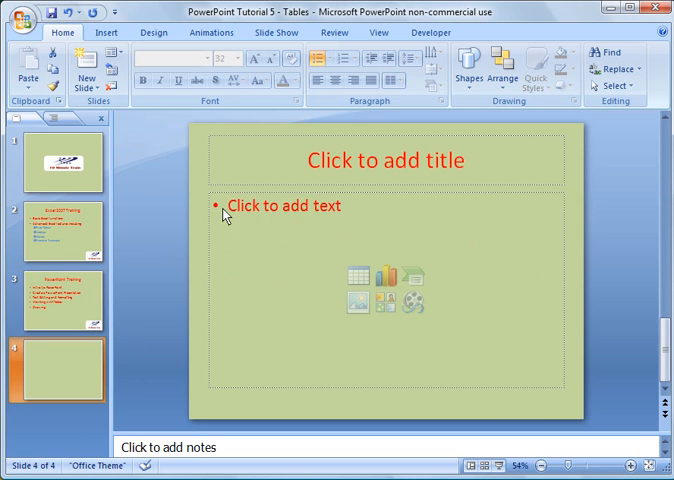
{"action": "left_click", "coordinate": [240, 207]}
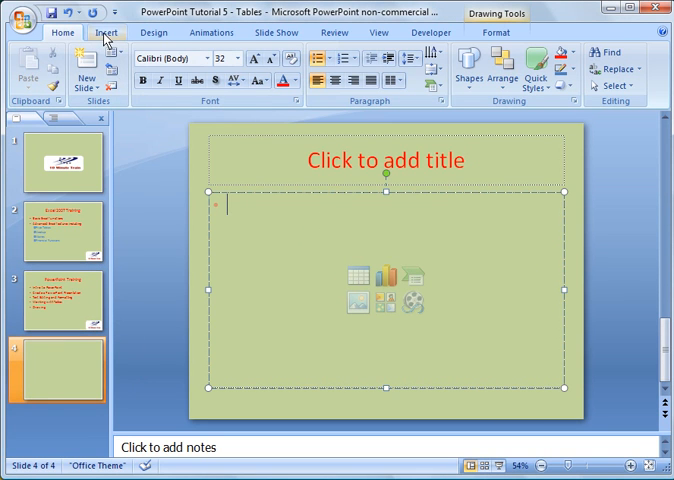
{"action": "left_click", "coordinate": [106, 33]}
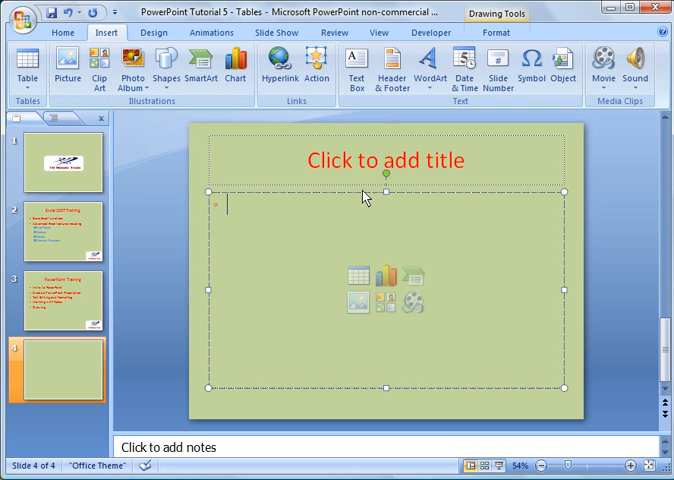
{"action": "mouse_move", "coordinate": [408, 273]}
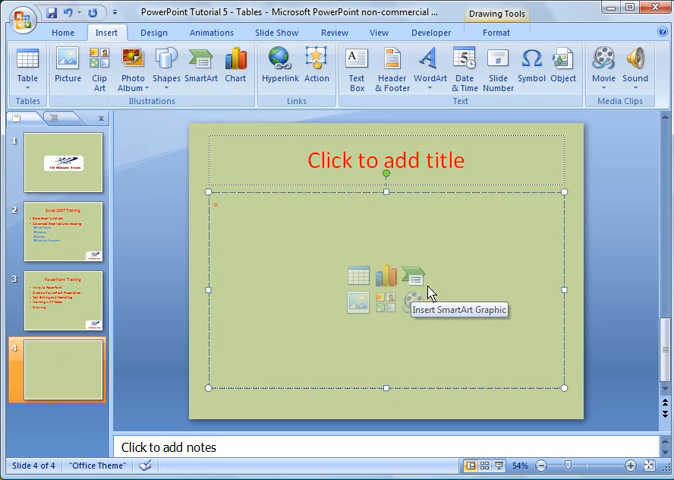
{"action": "mouse_move", "coordinate": [353, 288]}
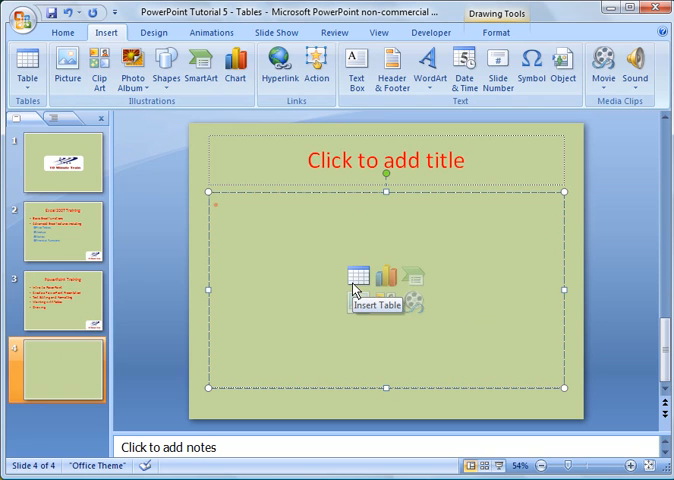
{"action": "left_click", "coordinate": [349, 279]}
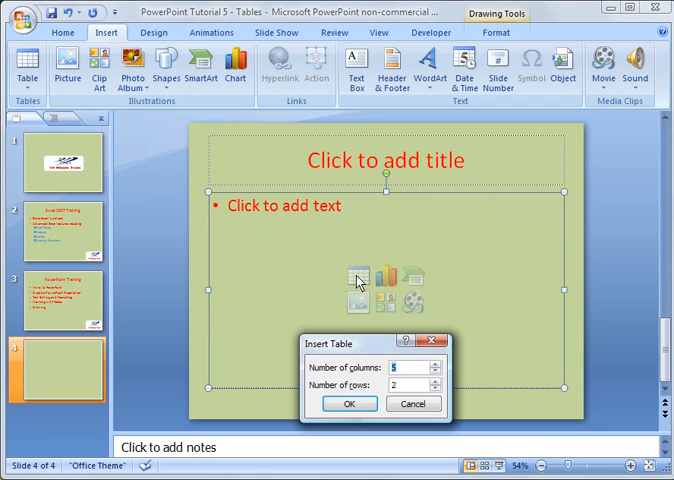
{"action": "left_click", "coordinate": [437, 391]}
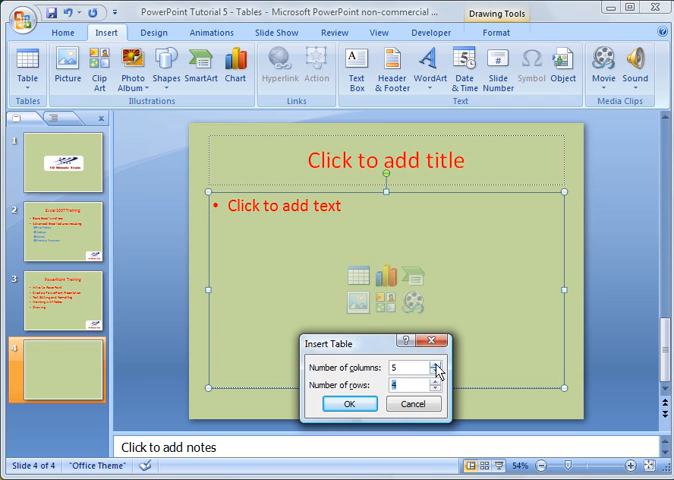
{"action": "left_click", "coordinate": [435, 362]}
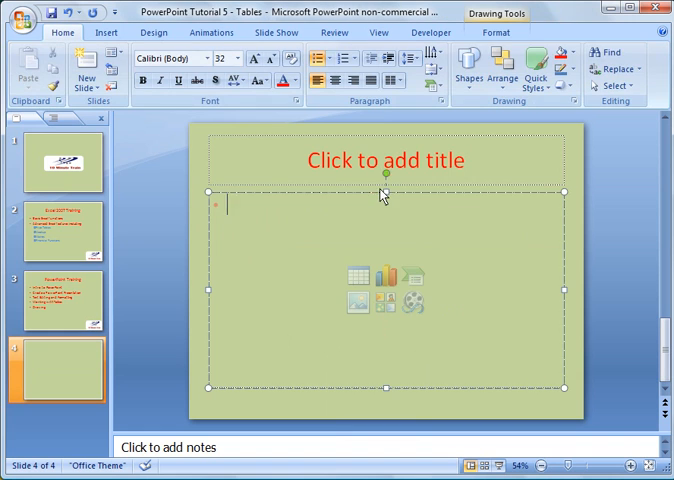
Step: Delete slide 4's title and content placeholders and bring up the Insert > Table choices
{"action": "left_click", "coordinate": [380, 160]}
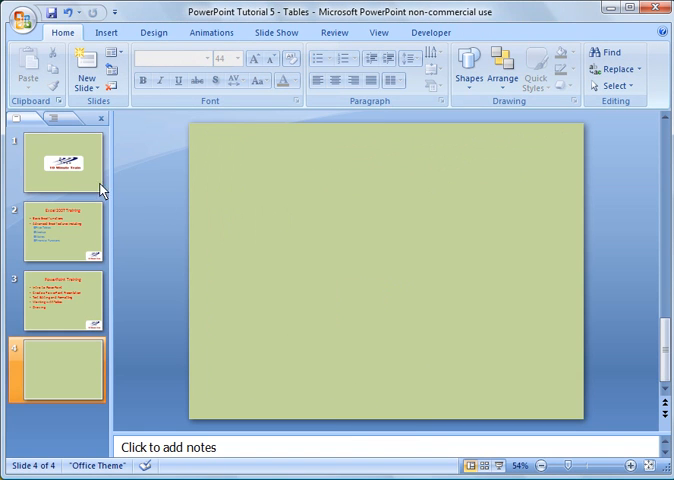
{"action": "left_click", "coordinate": [100, 32]}
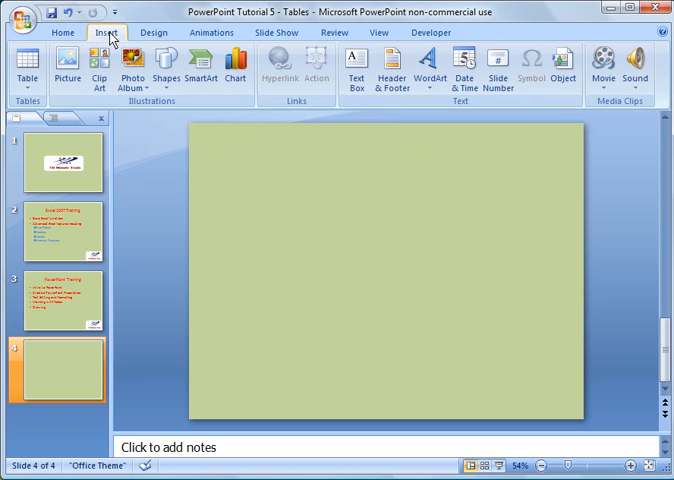
{"action": "left_click", "coordinate": [26, 73]}
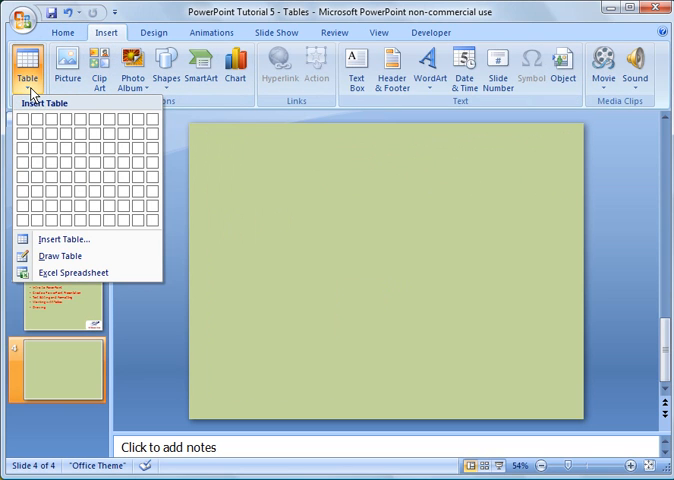
{"action": "mouse_move", "coordinate": [65, 239]}
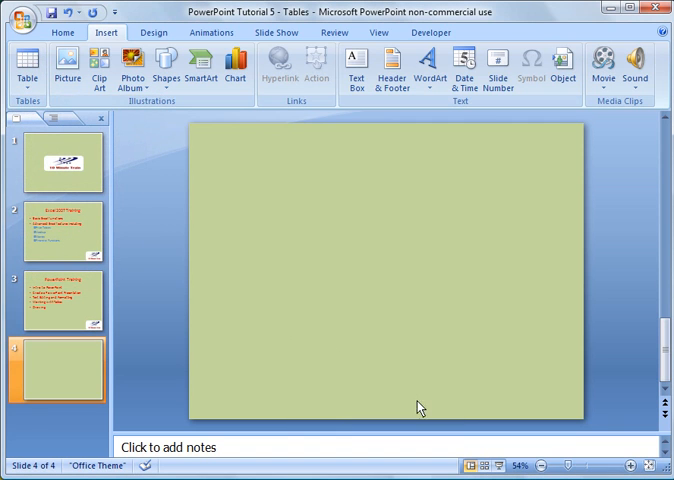
{"action": "left_click", "coordinate": [22, 70]}
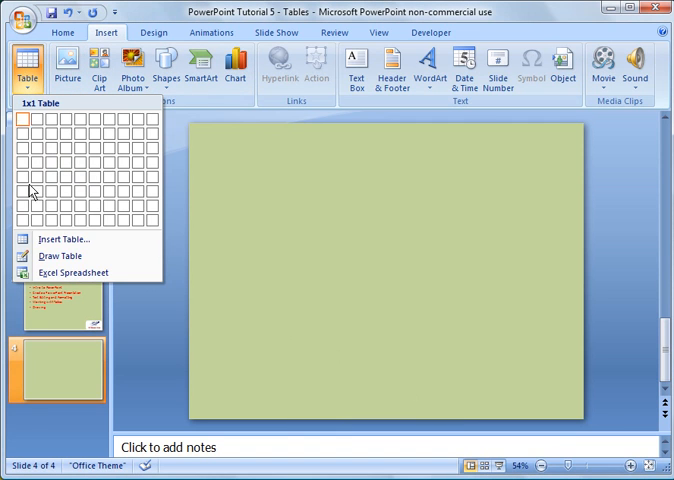
{"action": "mouse_move", "coordinate": [60, 256]}
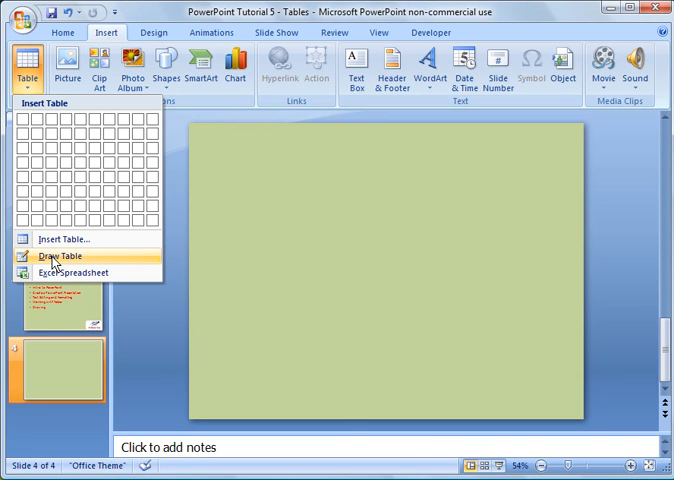
{"action": "mouse_move", "coordinate": [70, 273]}
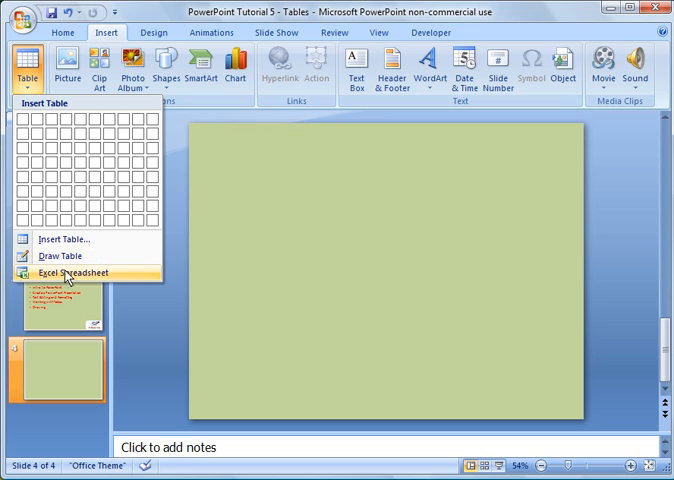
{"action": "mouse_move", "coordinate": [68, 273]}
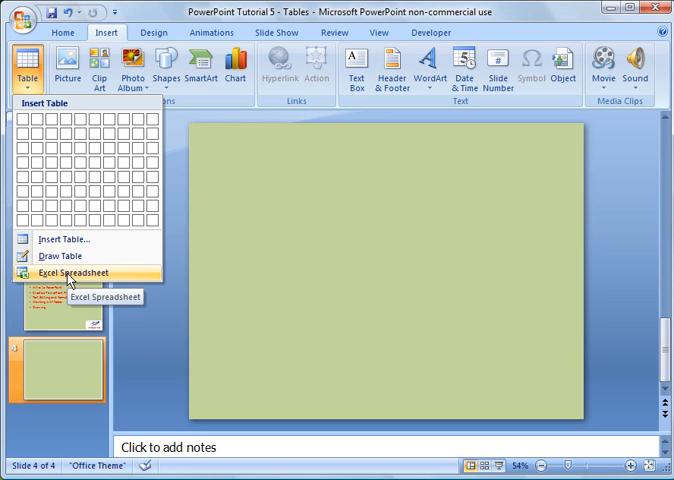
{"action": "mouse_move", "coordinate": [45, 122]}
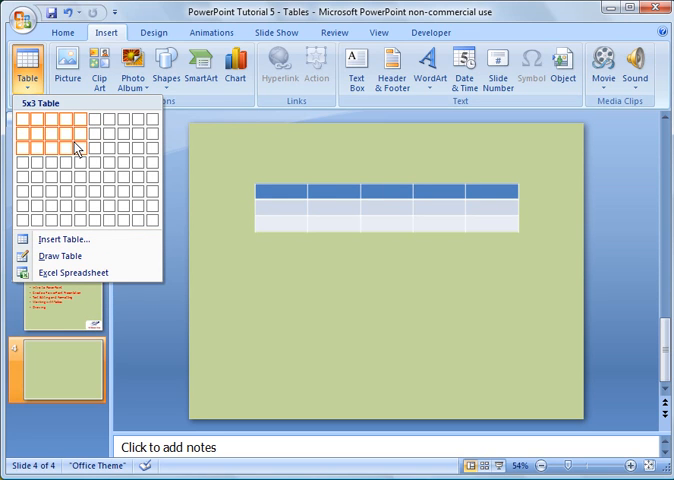
{"action": "mouse_move", "coordinate": [80, 152]}
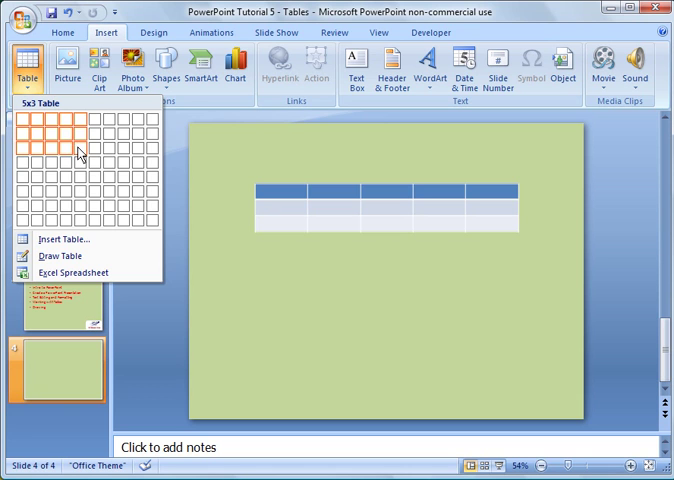
Step: Insert a five-column, three-row table from the Table grid
{"action": "left_click", "coordinate": [80, 152]}
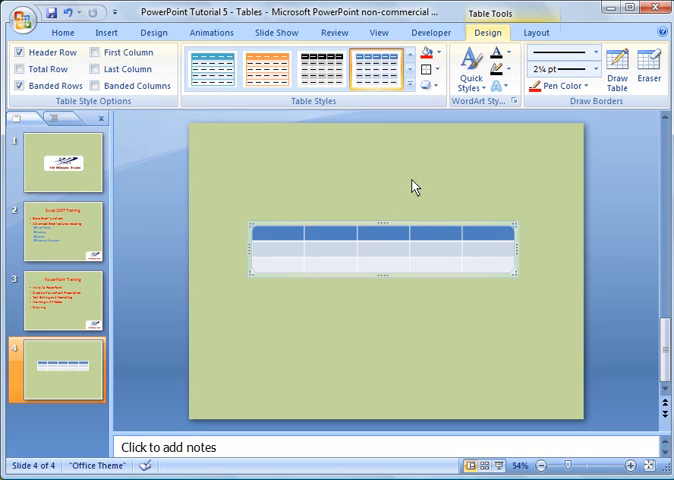
{"action": "mouse_move", "coordinate": [407, 207]}
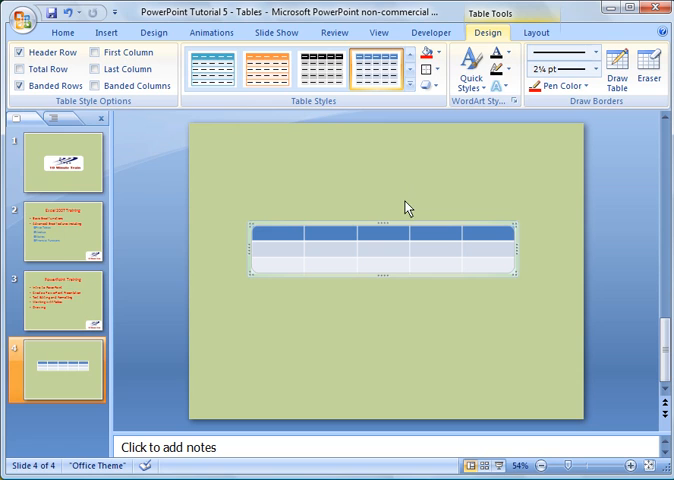
{"action": "mouse_move", "coordinate": [487, 22]}
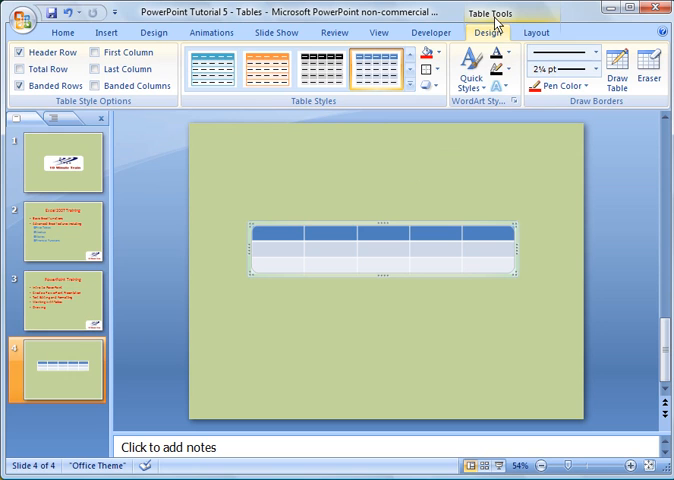
Step: Type '2010 Sales' into the table's top-left header cell
{"action": "left_click", "coordinate": [535, 33]}
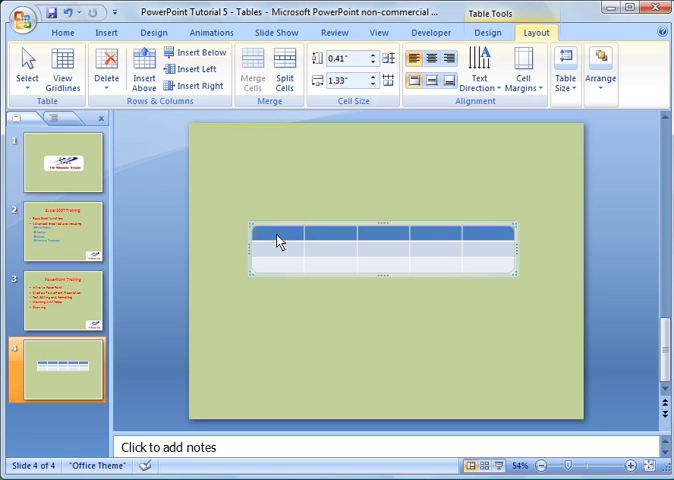
{"action": "type", "text": "2010"}
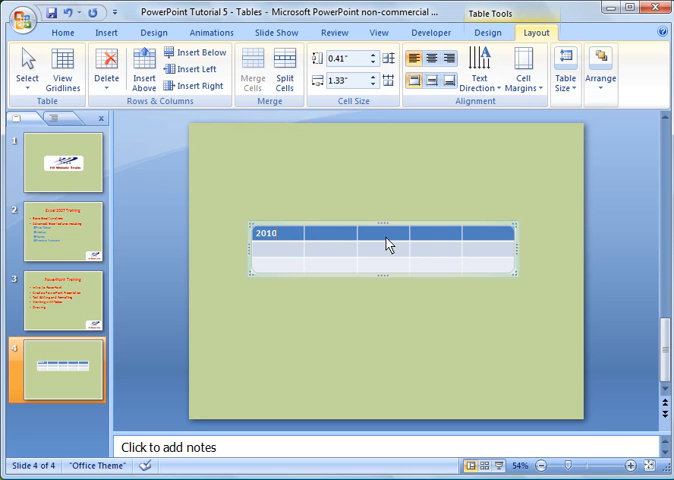
{"action": "type", "text": "Sales"}
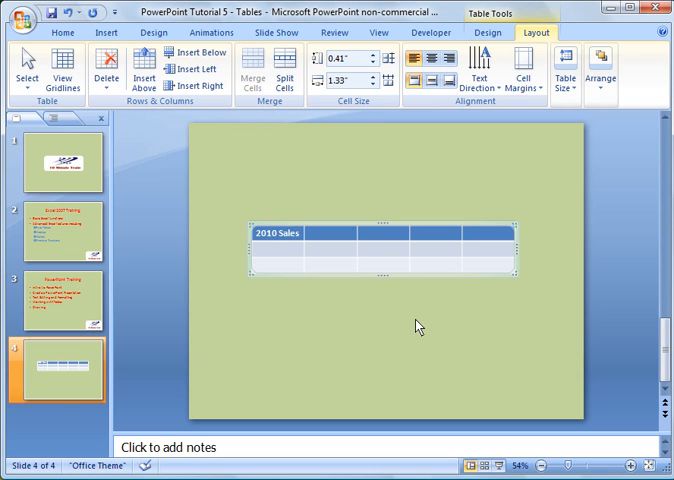
{"action": "left_click", "coordinate": [305, 244]}
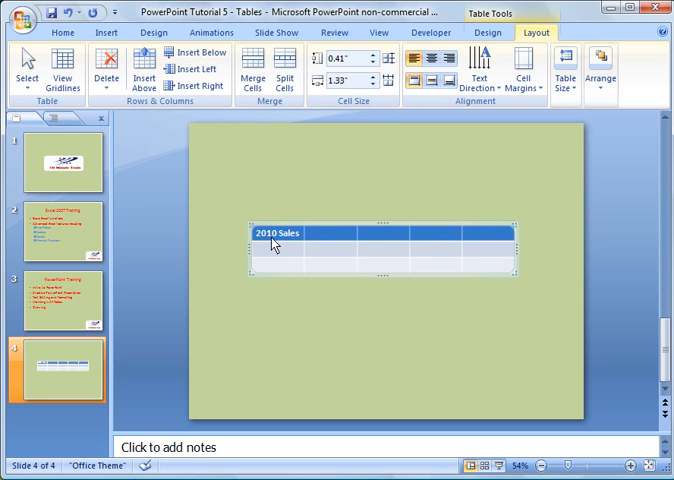
{"action": "mouse_move", "coordinate": [508, 240]}
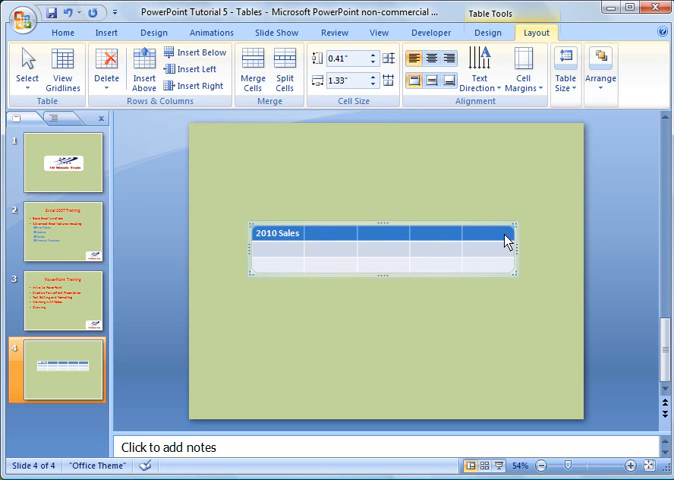
{"action": "mouse_move", "coordinate": [385, 247]}
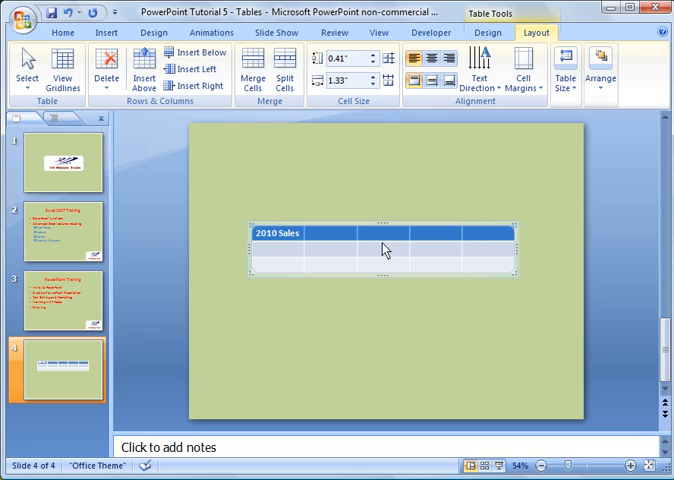
{"action": "mouse_move", "coordinate": [267, 238]}
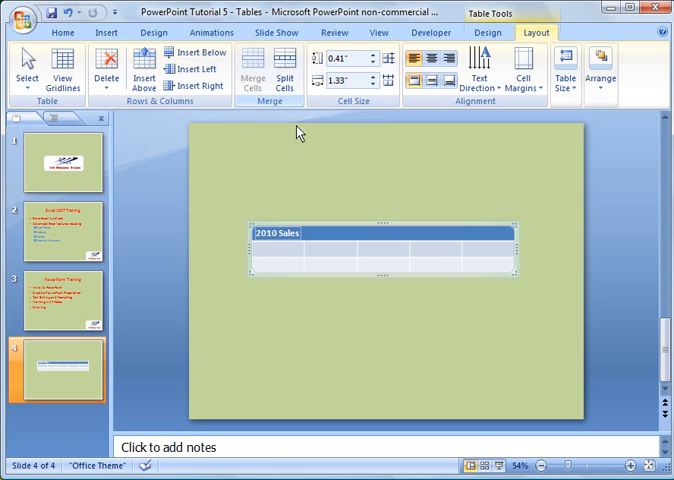
{"action": "mouse_move", "coordinate": [451, 239]}
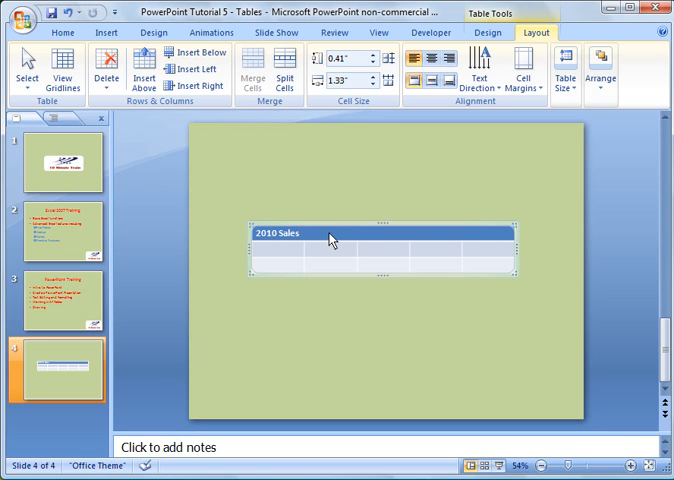
{"action": "mouse_move", "coordinate": [261, 239]}
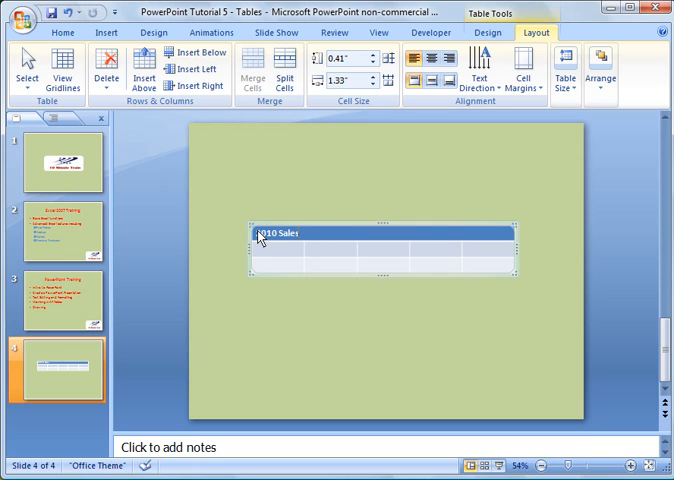
{"action": "mouse_move", "coordinate": [388, 236]}
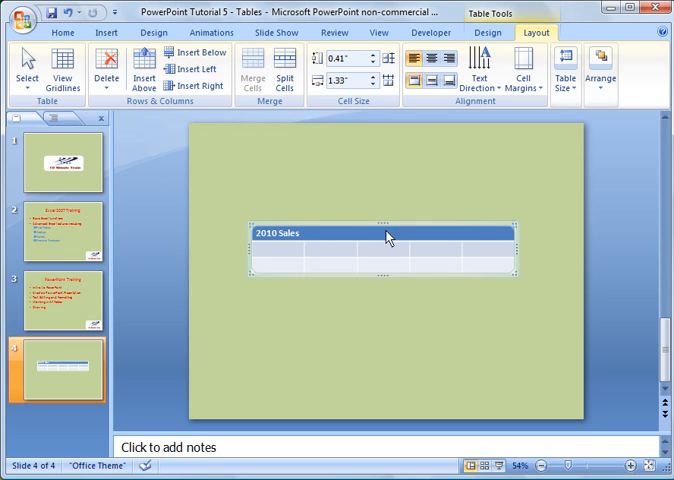
{"action": "mouse_move", "coordinate": [352, 230]}
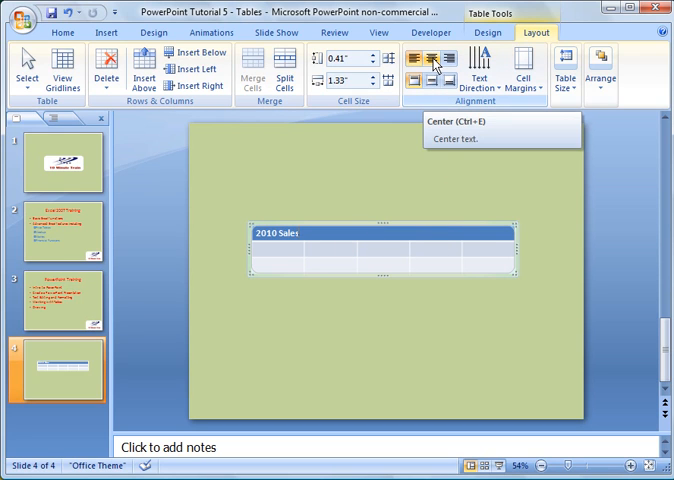
Step: Center the '2010 Sales' title across the merged header row
{"action": "left_click", "coordinate": [412, 58]}
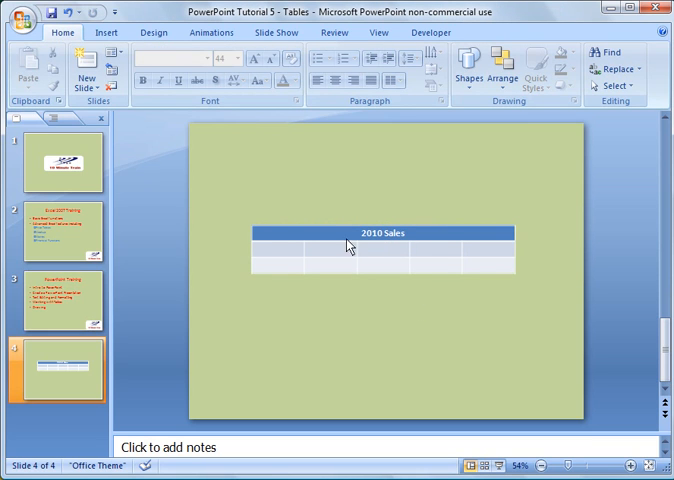
{"action": "mouse_move", "coordinate": [418, 253]}
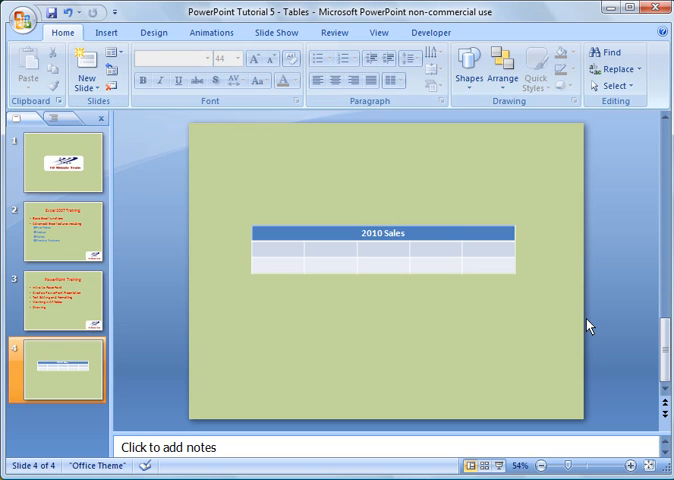
Step: Enter Q1 and Q2 in the first-column cells below the header
{"action": "left_click", "coordinate": [376, 262]}
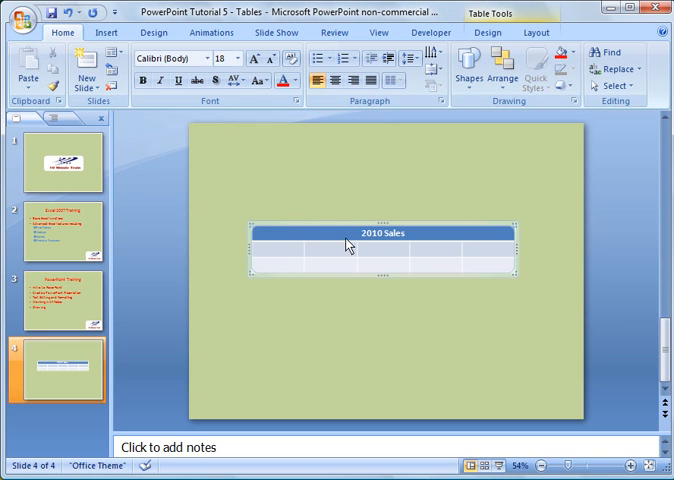
{"action": "type", "text": "d"}
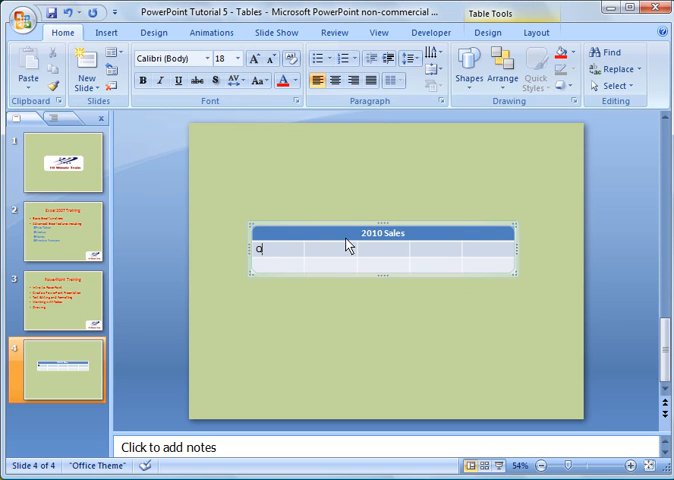
{"action": "type", "text": "Q1"}
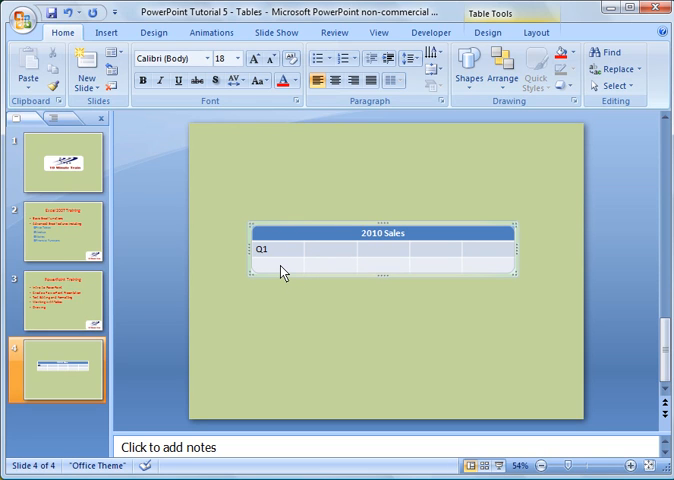
{"action": "type", "text": "Q2"}
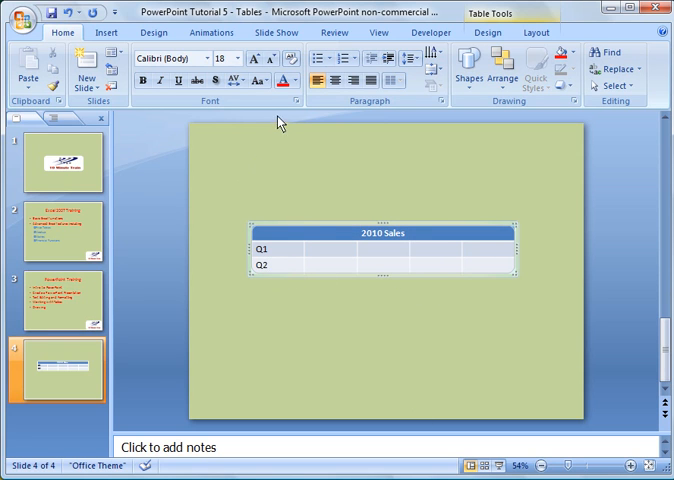
{"action": "left_click", "coordinate": [486, 33]}
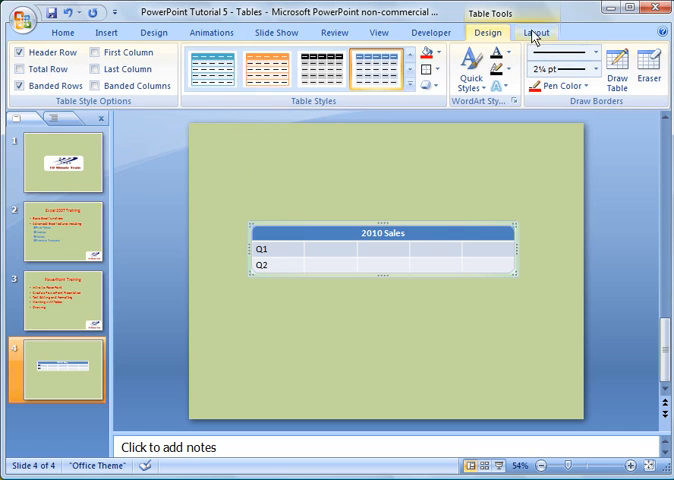
Step: Insert new empty rows below the Q2 row with Insert Below
{"action": "left_click", "coordinate": [536, 33]}
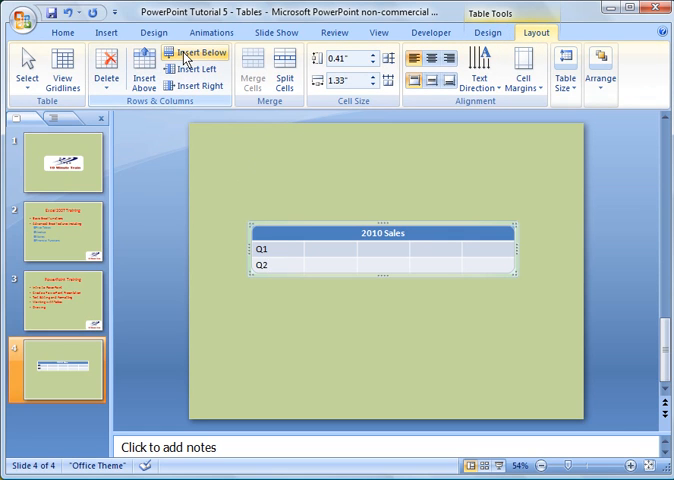
{"action": "mouse_move", "coordinate": [190, 54]}
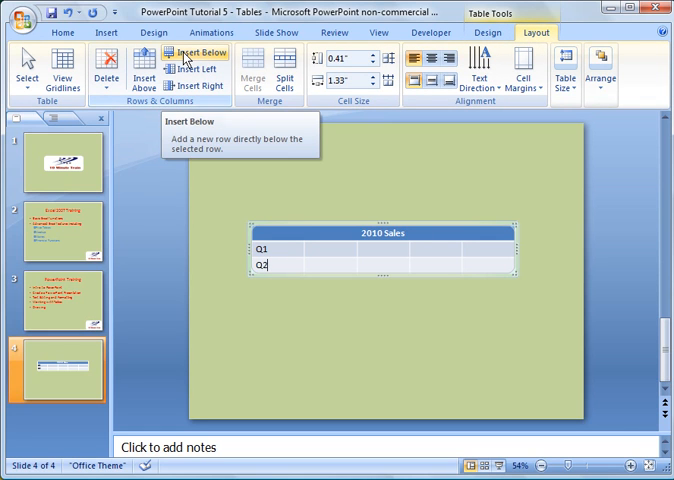
{"action": "left_click", "coordinate": [186, 52]}
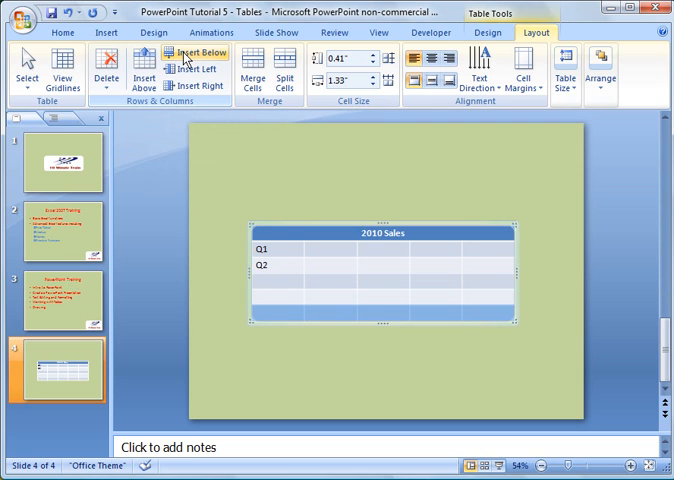
{"action": "mouse_move", "coordinate": [490, 251]}
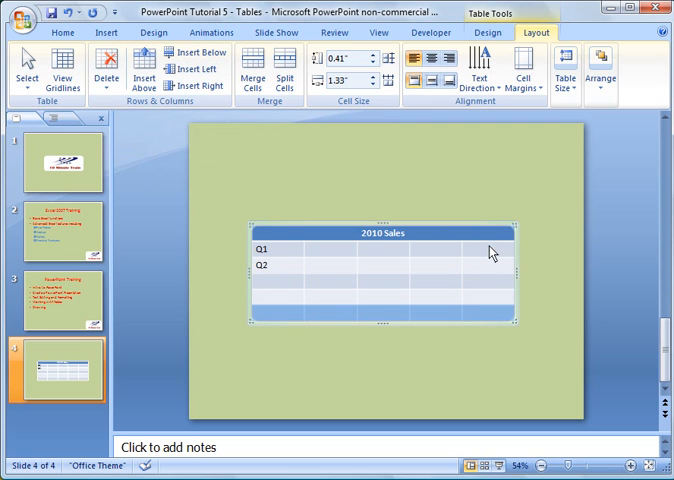
{"action": "left_click", "coordinate": [197, 86]}
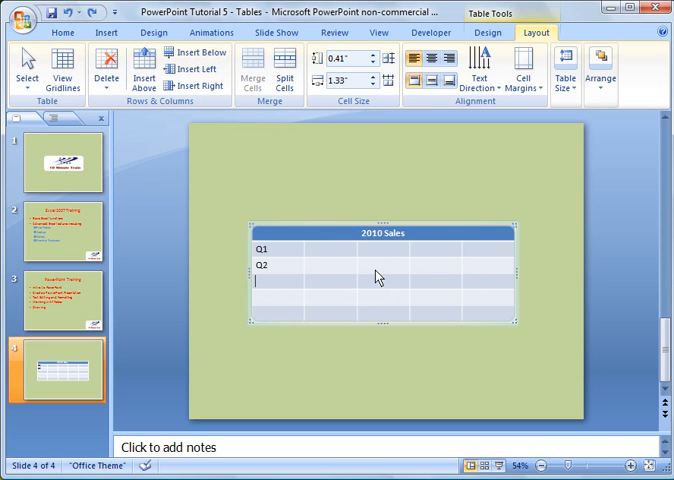
Step: Label rows Q3 and Q4 and enter 100, 120, 110, 100 across the Q1 row
{"action": "type", "text": "Q3"}
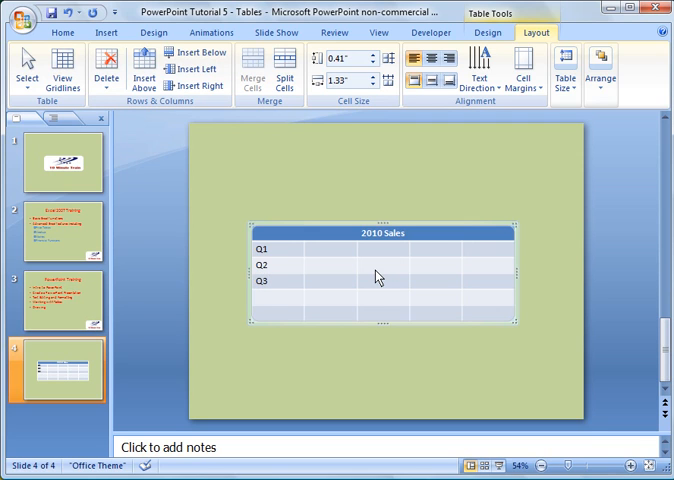
{"action": "type", "text": "q"}
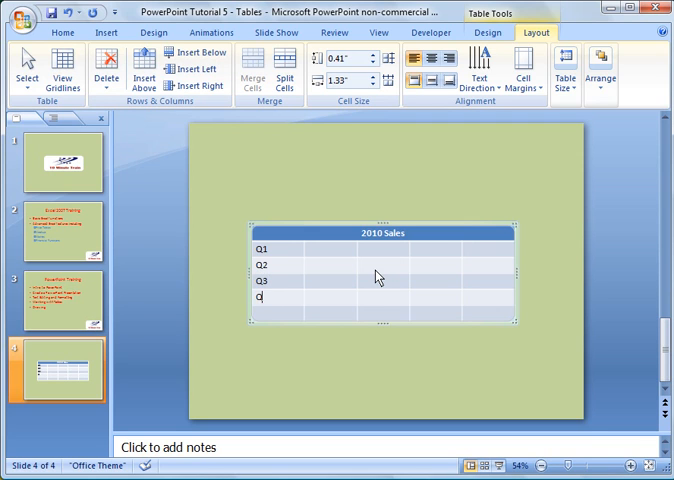
{"action": "type", "text": "4"}
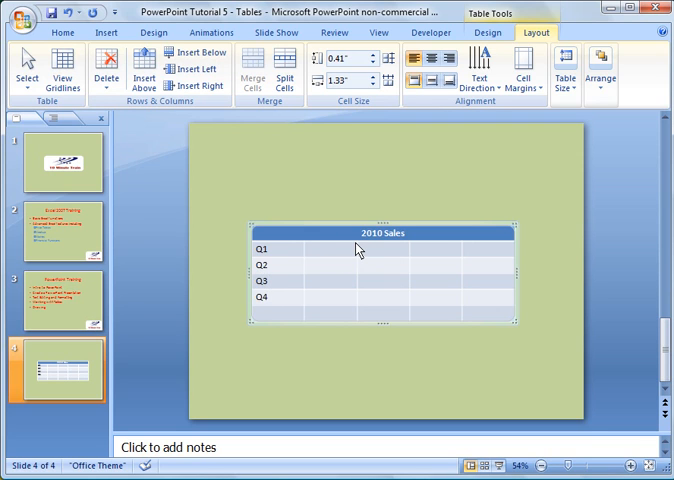
{"action": "type", "text": "100"}
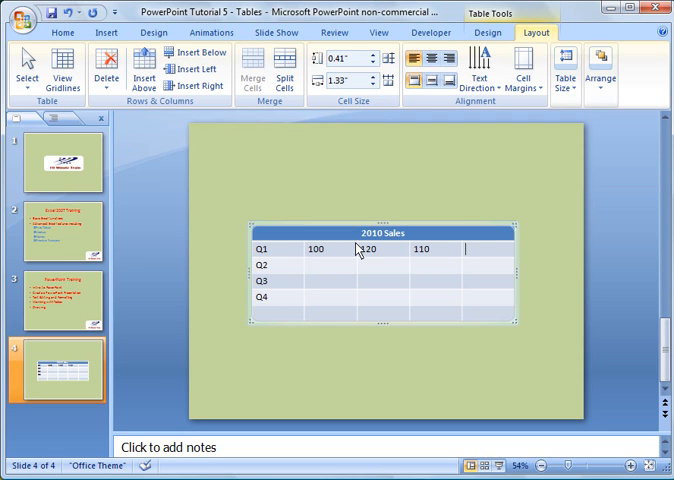
{"action": "type", "text": "100"}
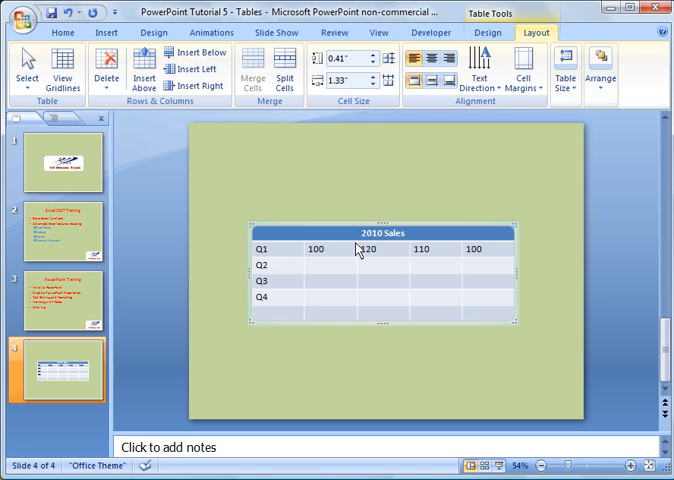
{"action": "left_click", "coordinate": [310, 270]}
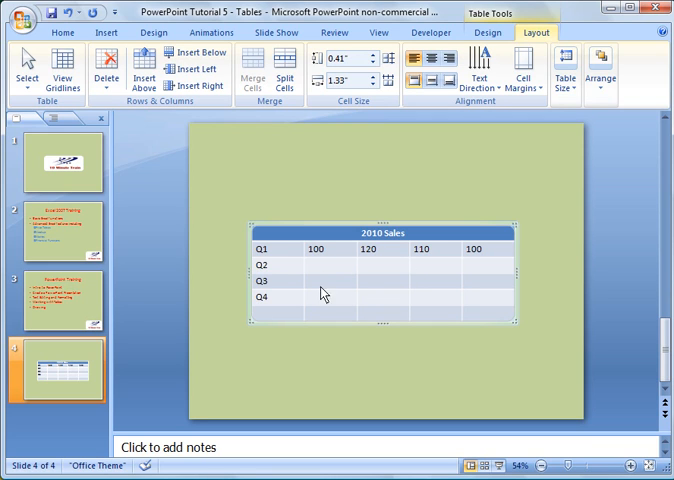
{"action": "mouse_move", "coordinate": [367, 293]}
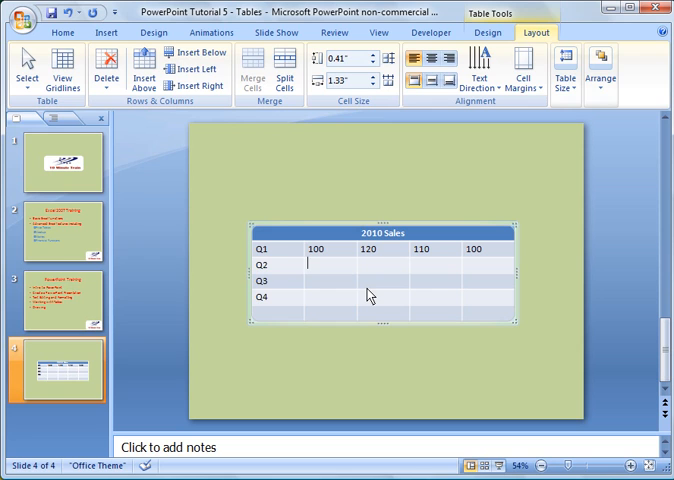
{"action": "mouse_move", "coordinate": [386, 288]}
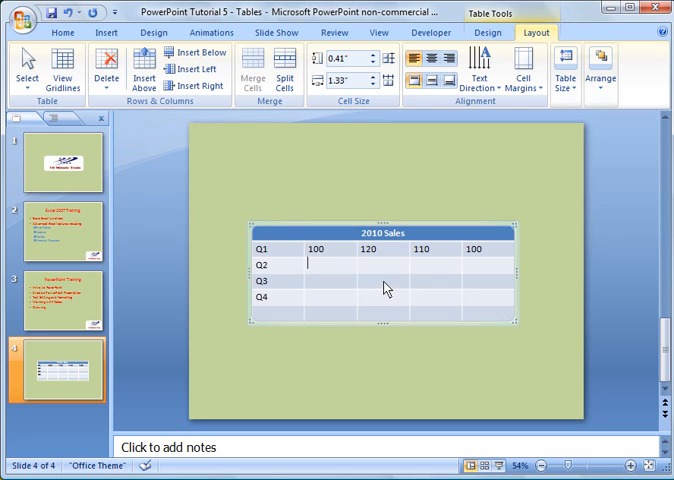
{"action": "mouse_move", "coordinate": [275, 258]}
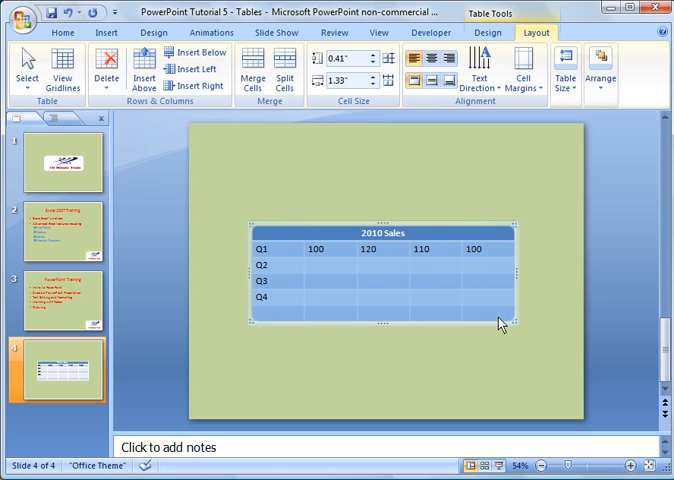
{"action": "mouse_move", "coordinate": [378, 276]}
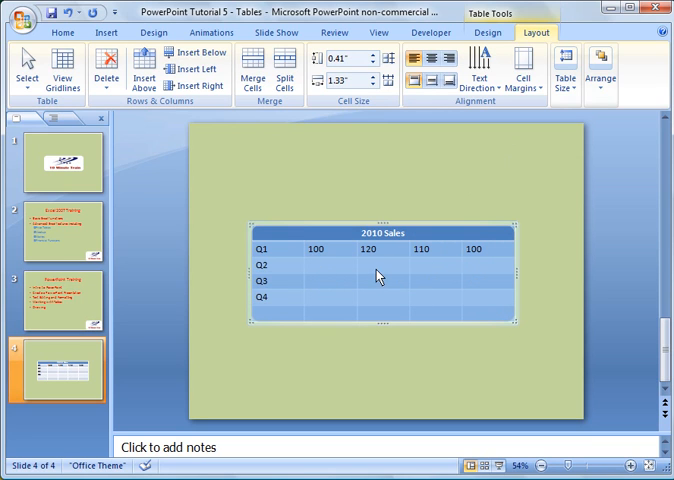
{"action": "mouse_move", "coordinate": [335, 271]}
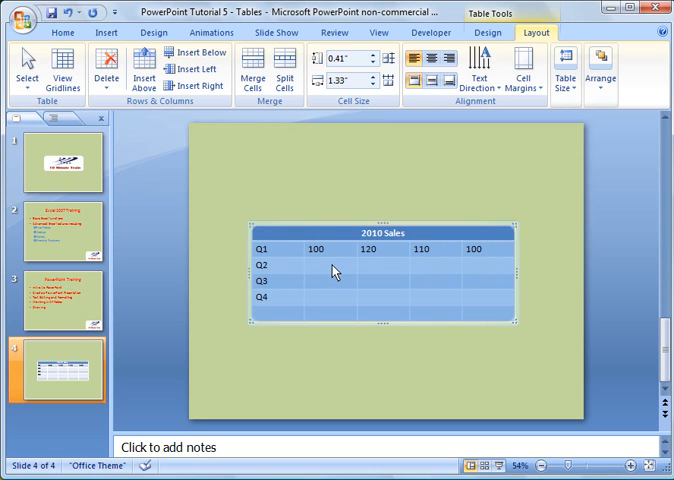
Step: Bring up the right-click options for the selected table cells
{"action": "right_click", "coordinate": [335, 265]}
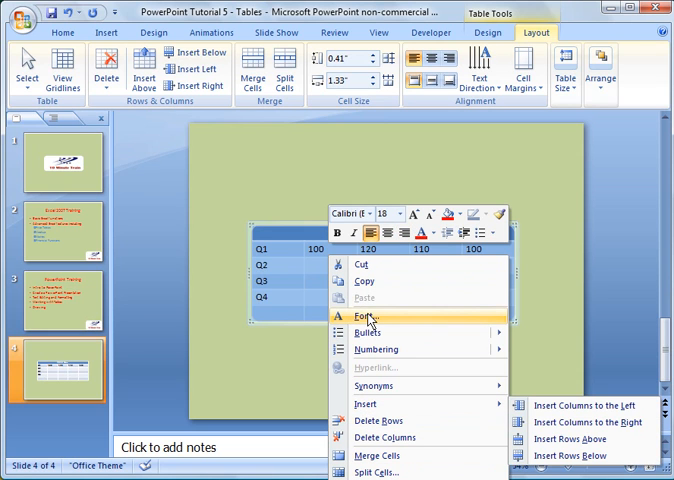
{"action": "mouse_move", "coordinate": [385, 265]}
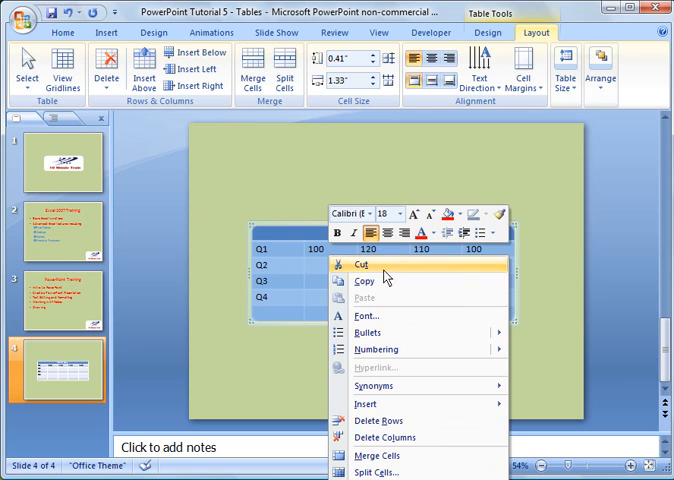
{"action": "mouse_move", "coordinate": [413, 213]}
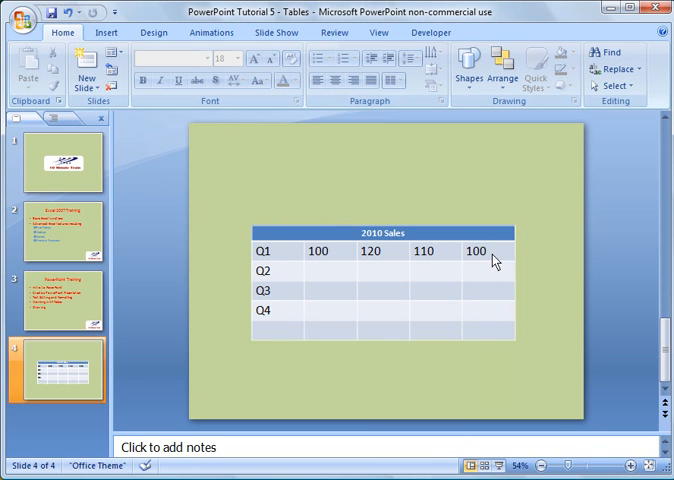
{"action": "mouse_move", "coordinate": [440, 315]}
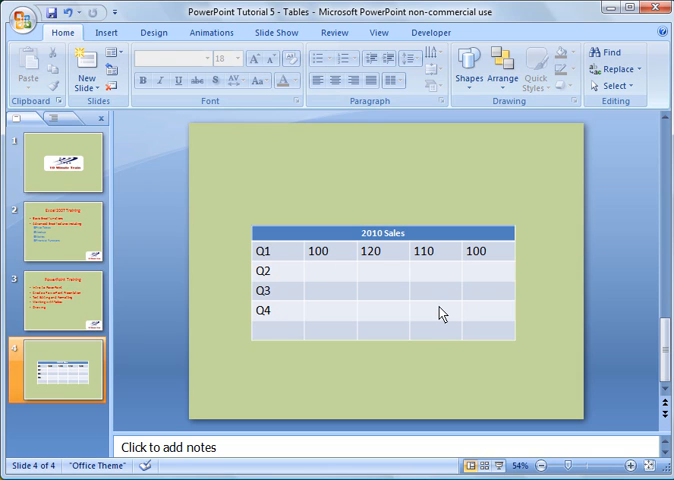
{"action": "mouse_move", "coordinate": [261, 258]}
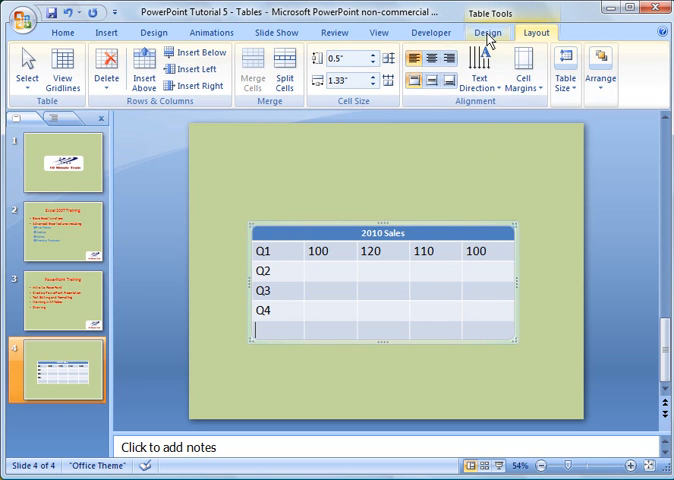
Step: Set the Q1 row height to about 0.6 inch with the Table Row Height spinner
{"action": "left_click", "coordinate": [488, 32]}
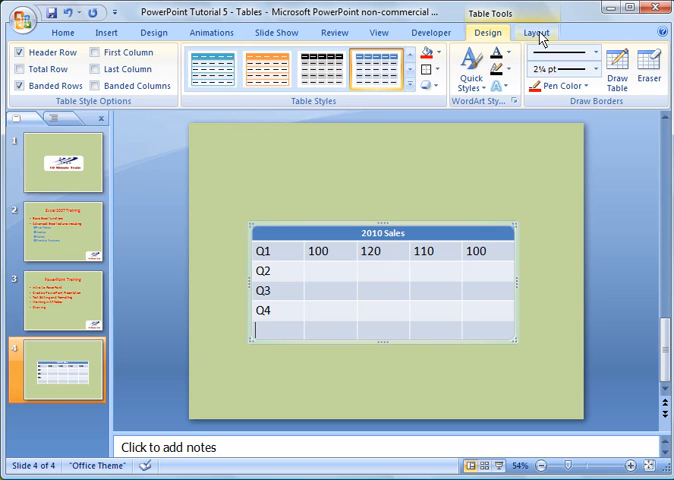
{"action": "left_click", "coordinate": [537, 33]}
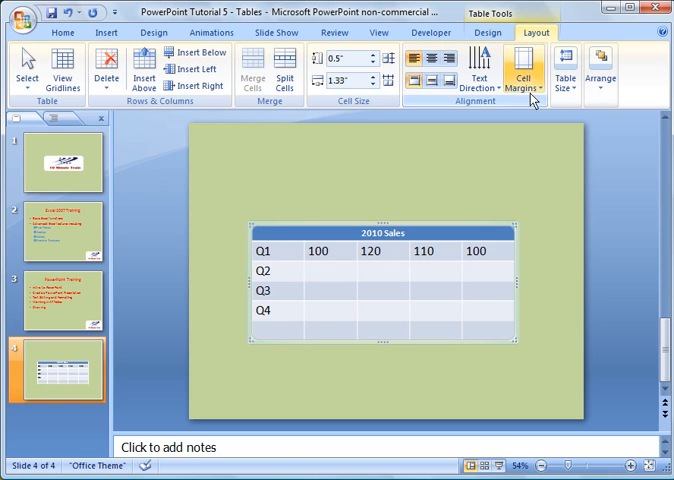
{"action": "mouse_move", "coordinate": [390, 79]}
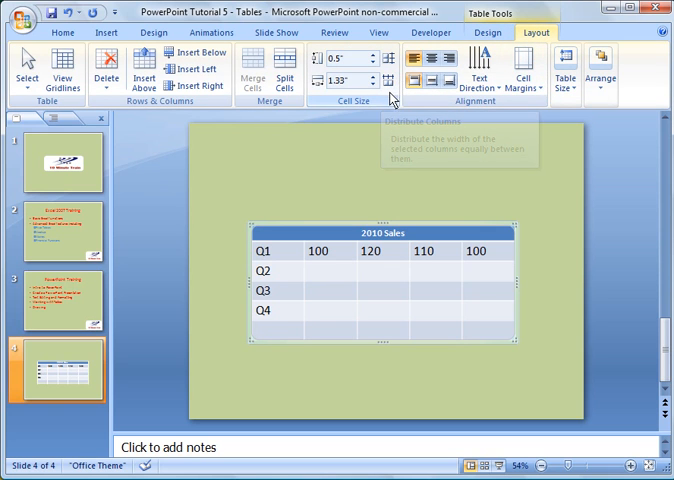
{"action": "mouse_move", "coordinate": [480, 120]}
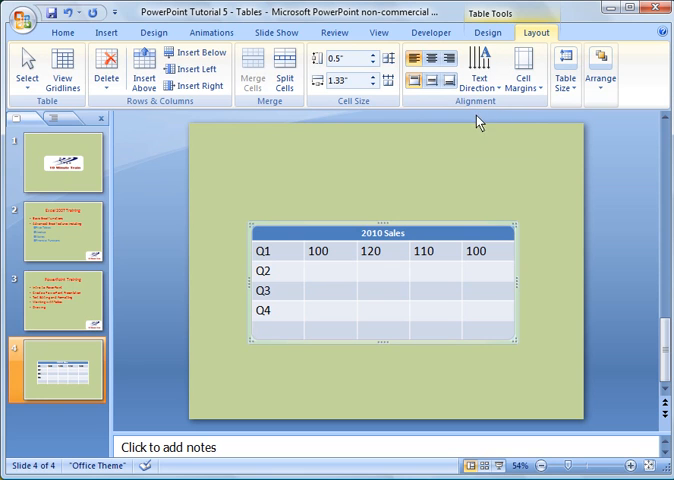
{"action": "left_click", "coordinate": [489, 33]}
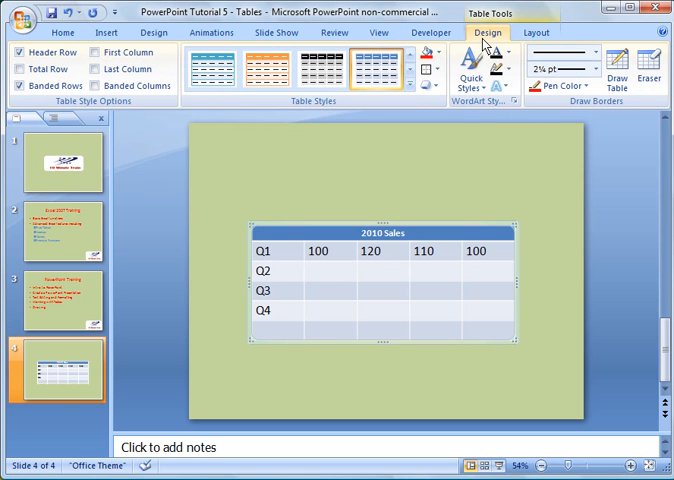
{"action": "left_click", "coordinate": [536, 33]}
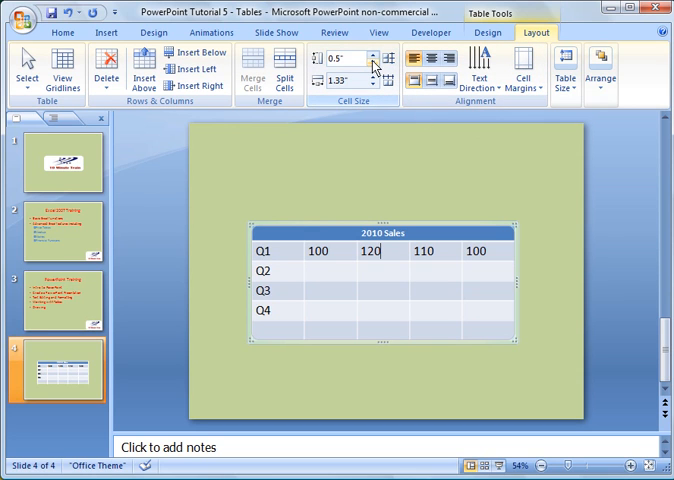
{"action": "left_click", "coordinate": [374, 57]}
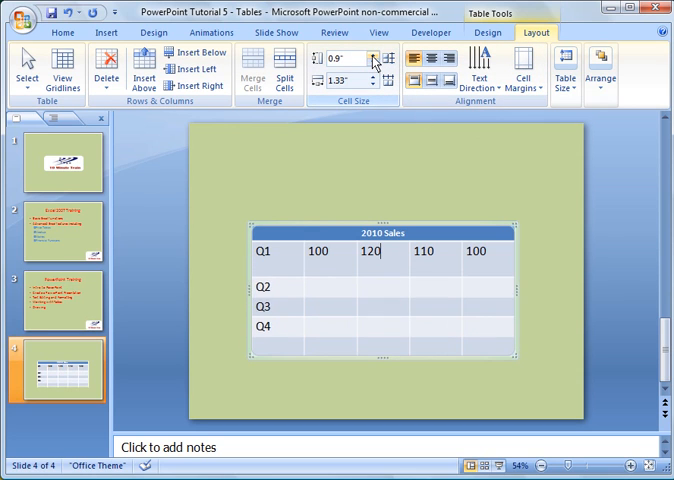
{"action": "left_click", "coordinate": [370, 62]}
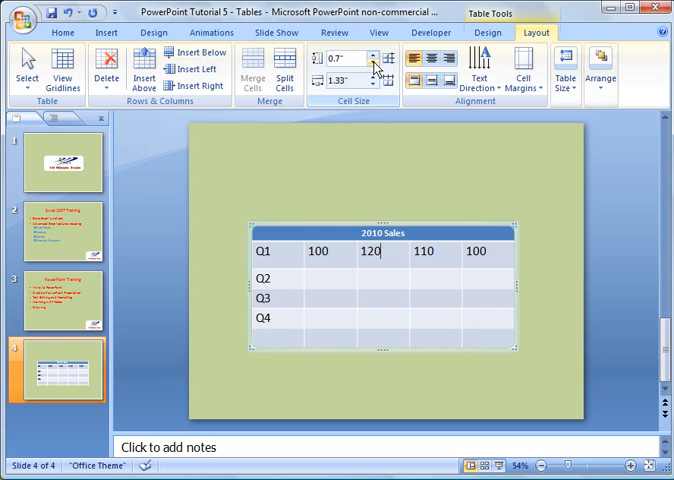
{"action": "left_click", "coordinate": [374, 62]}
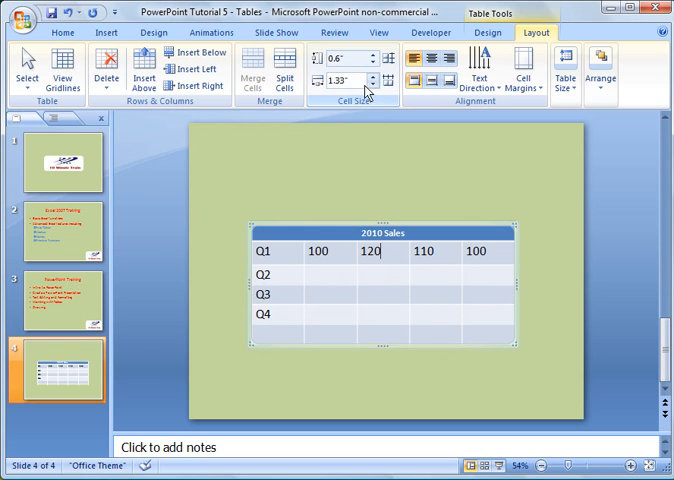
{"action": "left_click", "coordinate": [374, 85]}
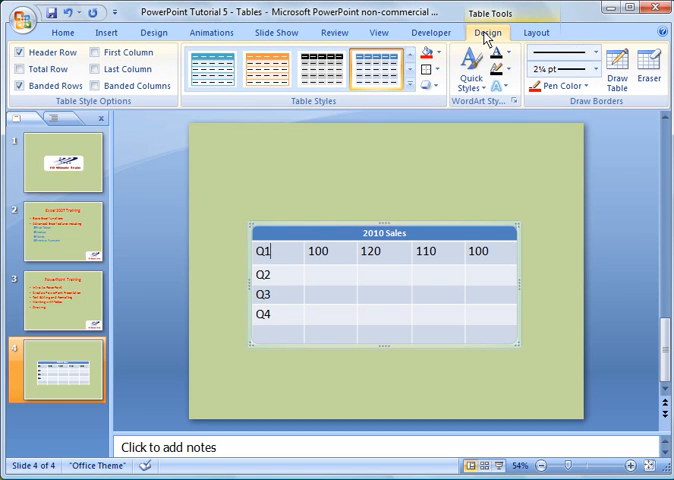
{"action": "mouse_move", "coordinate": [262, 245]}
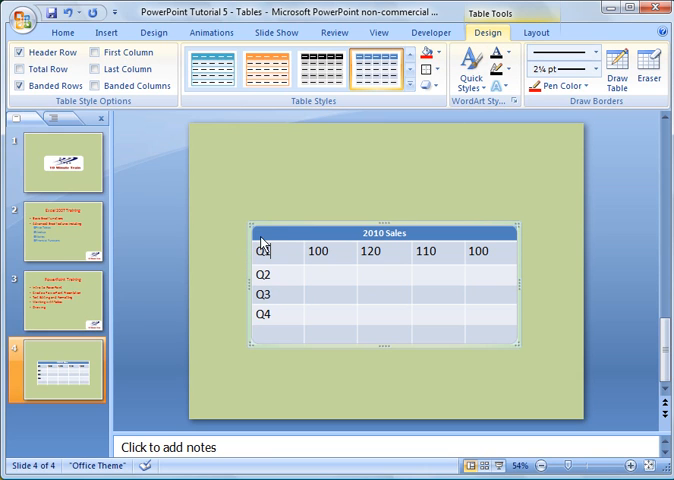
{"action": "mouse_move", "coordinate": [311, 231]}
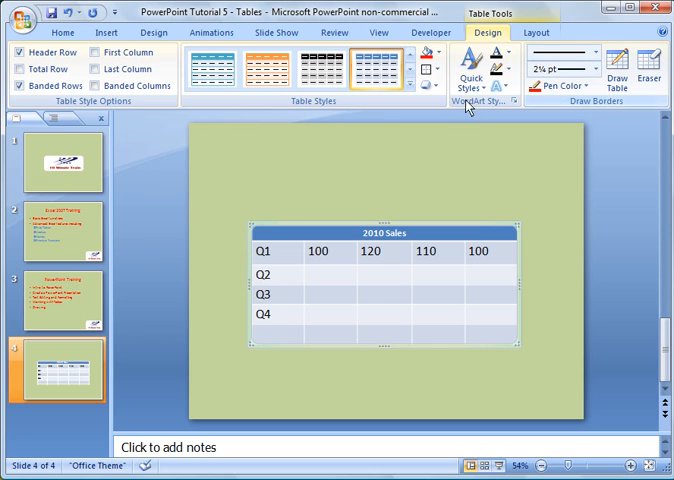
{"action": "mouse_move", "coordinate": [431, 70]}
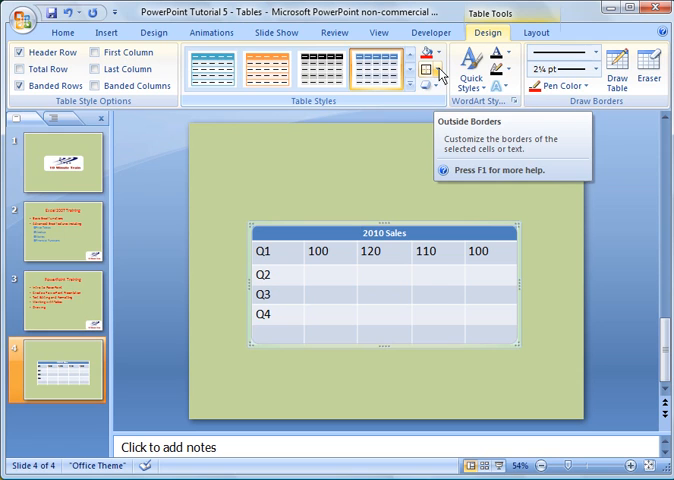
Step: Apply Outside Borders to the 2010 Sales table from the Borders dropdown
{"action": "left_click", "coordinate": [440, 70]}
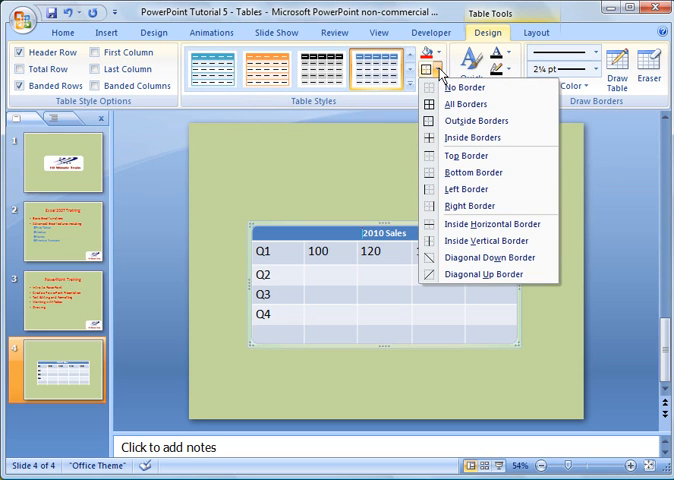
{"action": "mouse_move", "coordinate": [465, 104]}
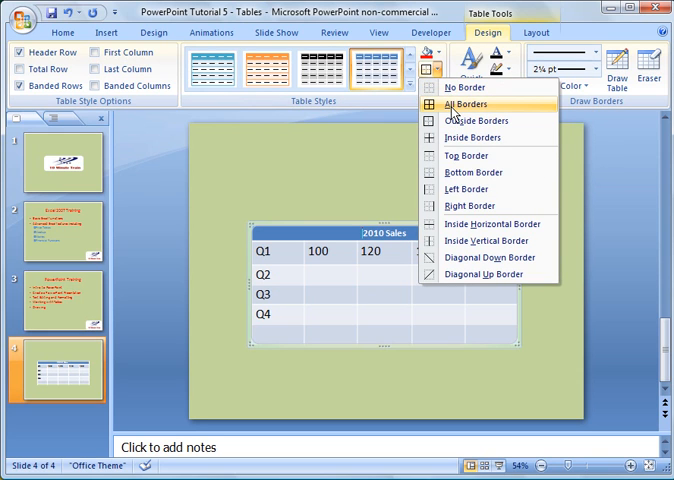
{"action": "mouse_move", "coordinate": [478, 121]}
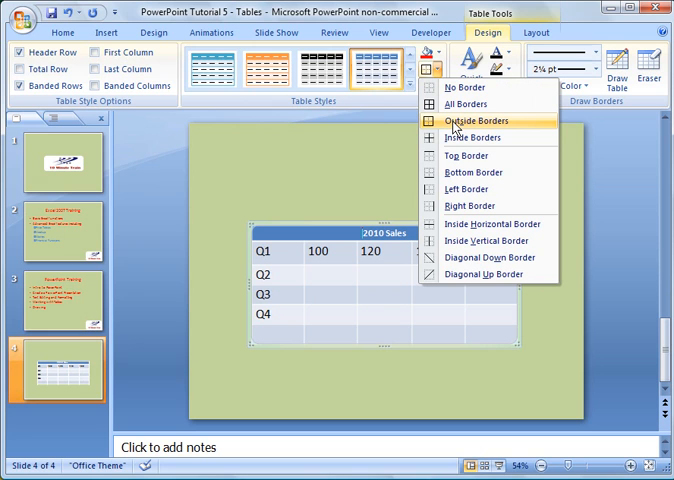
{"action": "left_click", "coordinate": [471, 121]}
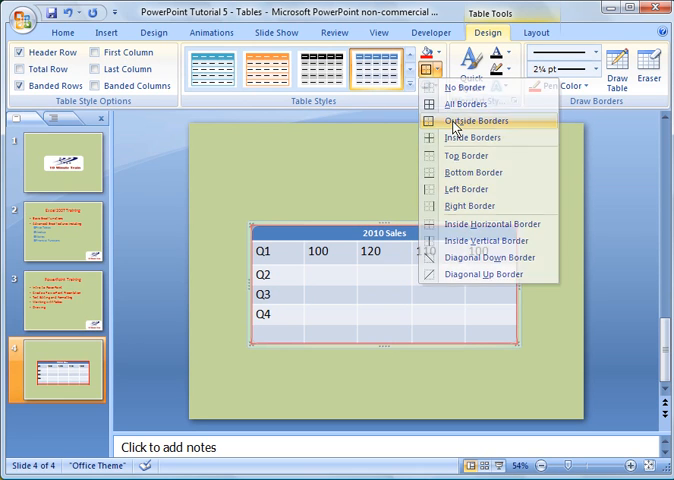
{"action": "left_click", "coordinate": [471, 120]}
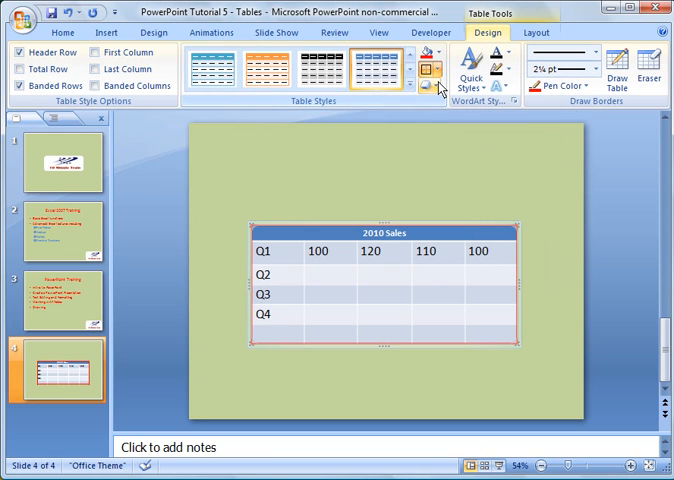
{"action": "mouse_move", "coordinate": [572, 86]}
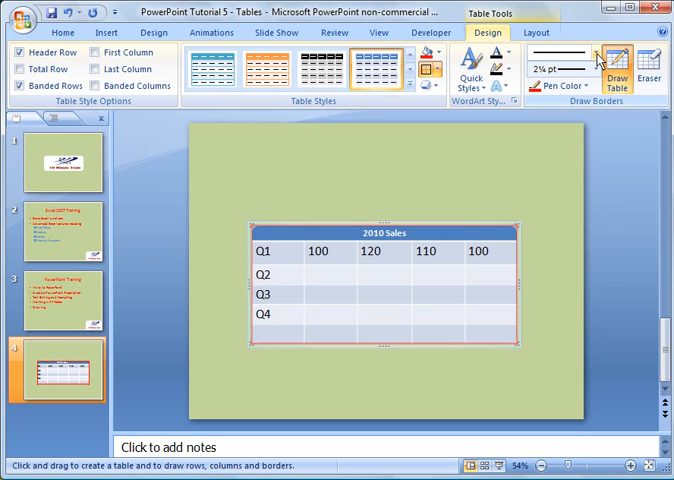
Step: Set the border pen weight to 3 pt
{"action": "left_click", "coordinate": [578, 57]}
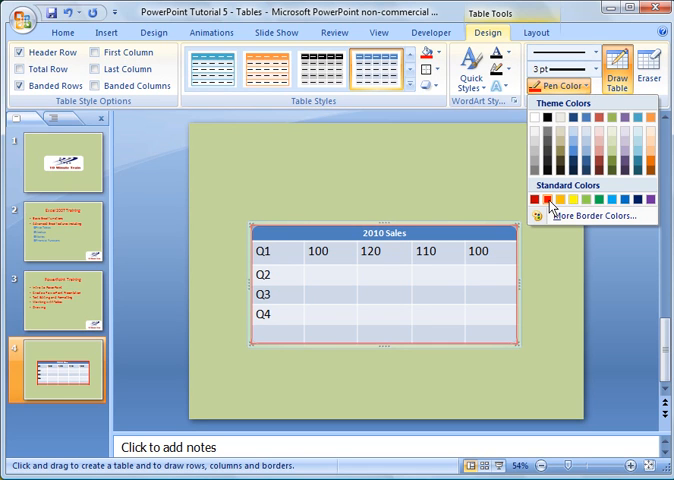
{"action": "mouse_move", "coordinate": [548, 205]}
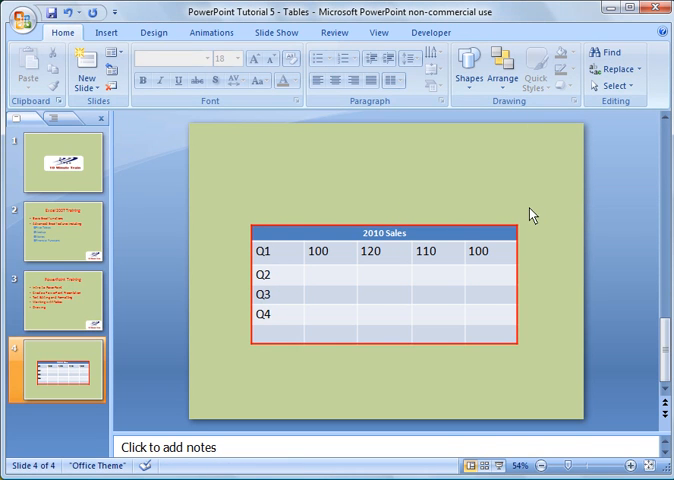
{"action": "mouse_move", "coordinate": [515, 256]}
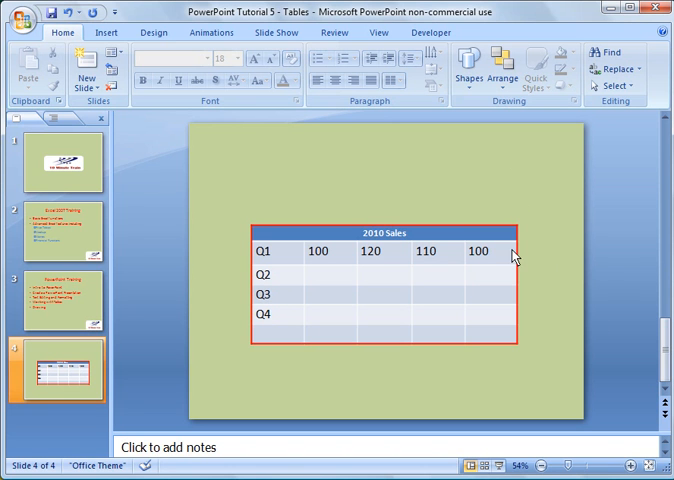
{"action": "mouse_move", "coordinate": [426, 151]}
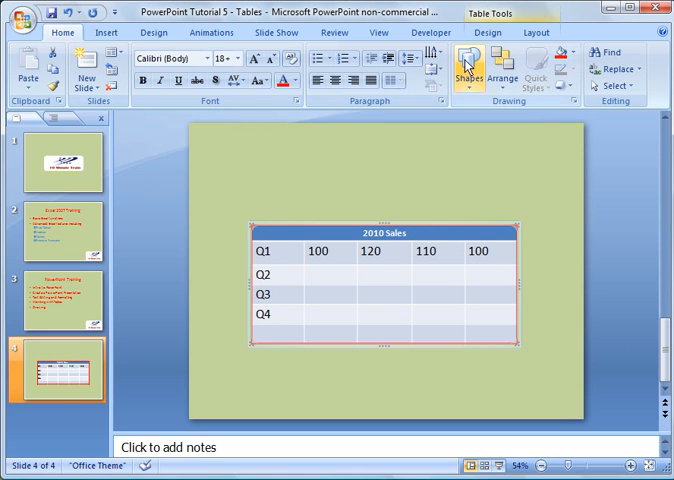
Step: Apply a light turquoise banded style from Table Styles and return to slide 4
{"action": "left_click", "coordinate": [492, 33]}
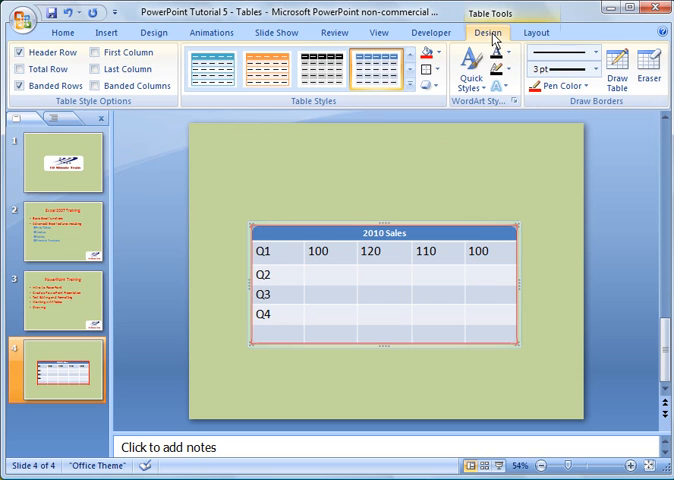
{"action": "mouse_move", "coordinate": [500, 70]}
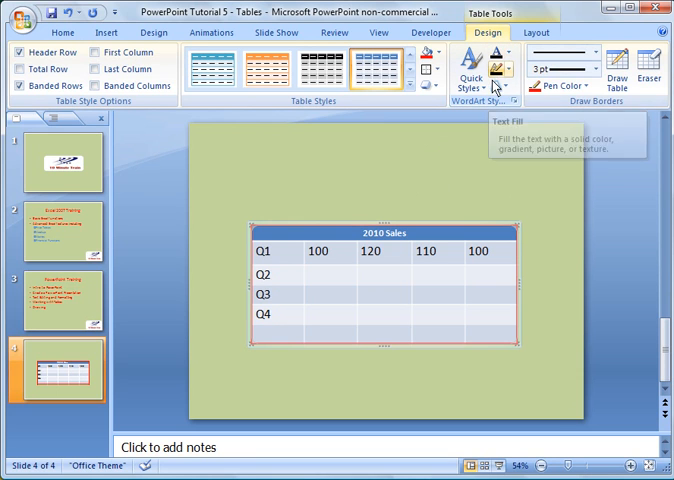
{"action": "mouse_move", "coordinate": [437, 91]}
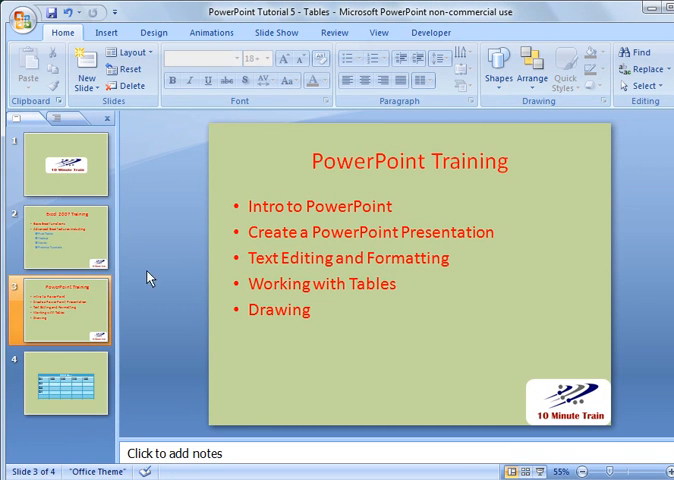
{"action": "left_click", "coordinate": [64, 383]}
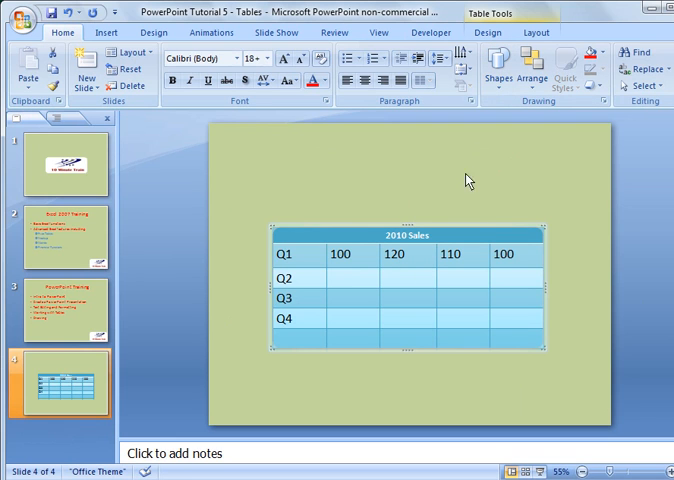
Step: Browse the Light, Medium and Dark table styles and apply the blue banded style
{"action": "left_click", "coordinate": [489, 33]}
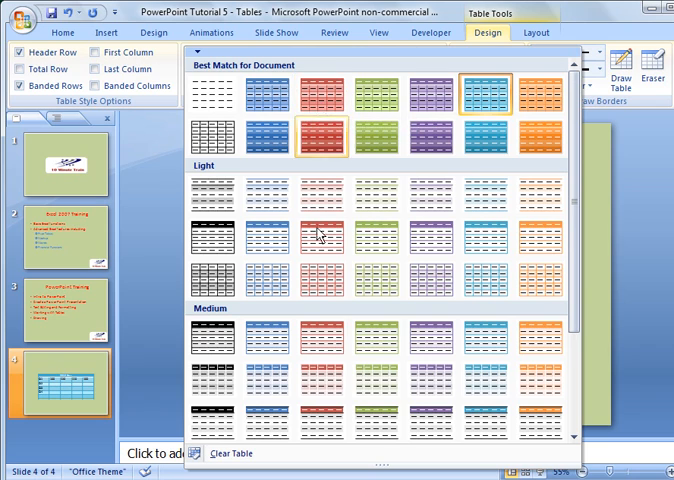
{"action": "scroll", "scroll_direction": "down", "scroll_amount": 3}
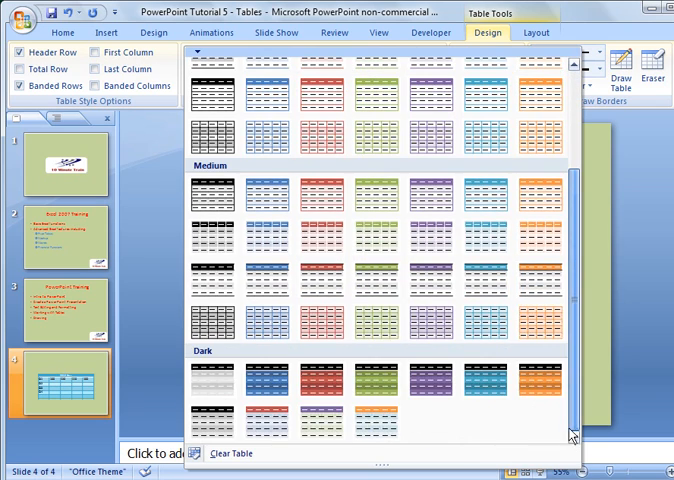
{"action": "scroll", "scroll_direction": "up", "scroll_amount": 3}
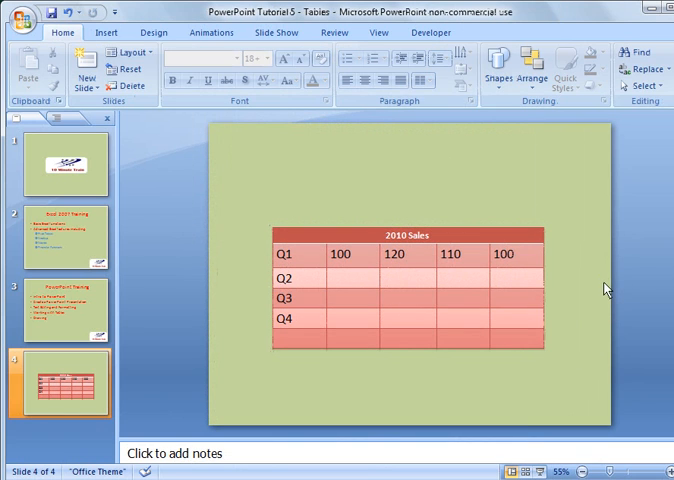
{"action": "left_click", "coordinate": [405, 300]}
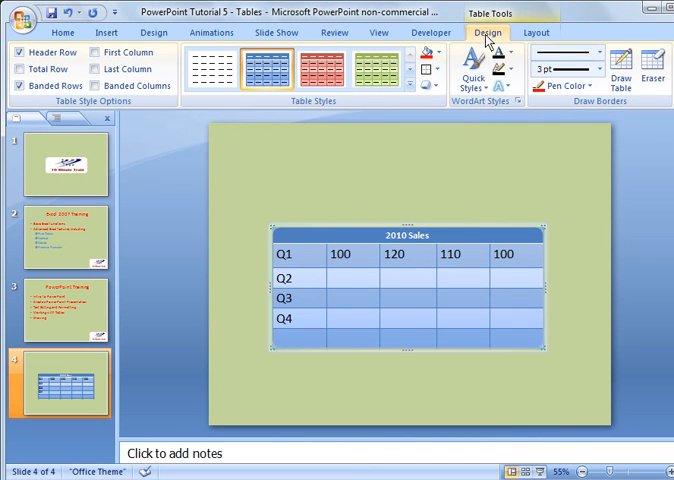
{"action": "mouse_move", "coordinate": [426, 70]}
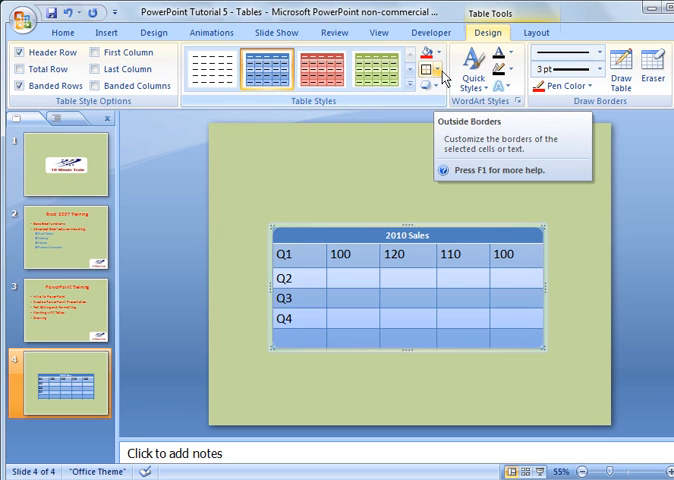
{"action": "mouse_move", "coordinate": [426, 85]}
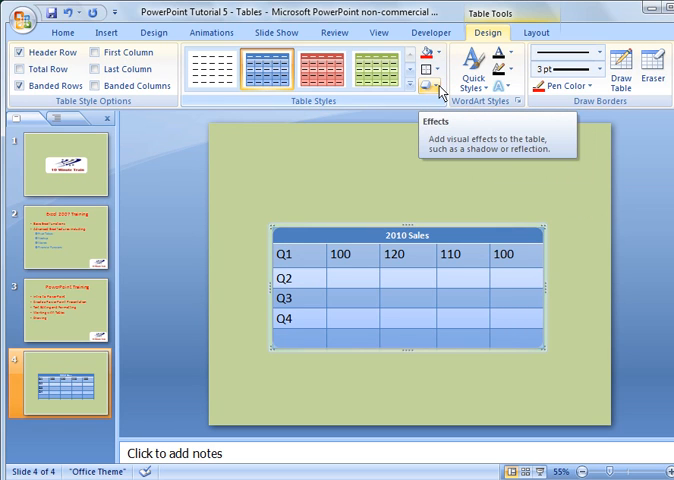
Step: Apply the Relaxed Inset cell bevel to the table cells
{"action": "left_click", "coordinate": [434, 88]}
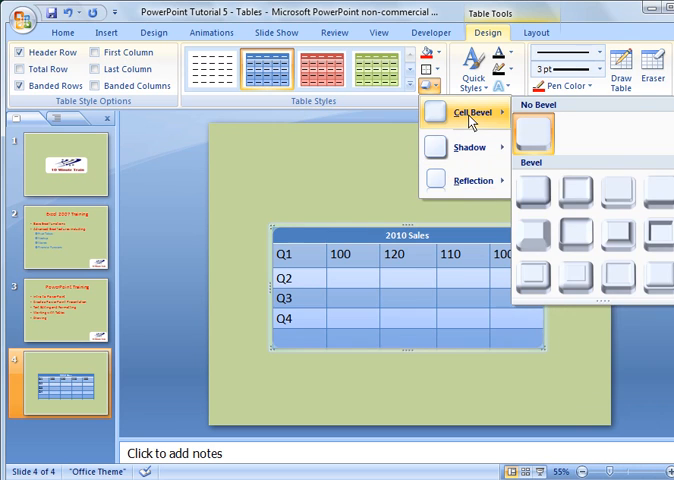
{"action": "mouse_move", "coordinate": [573, 193]}
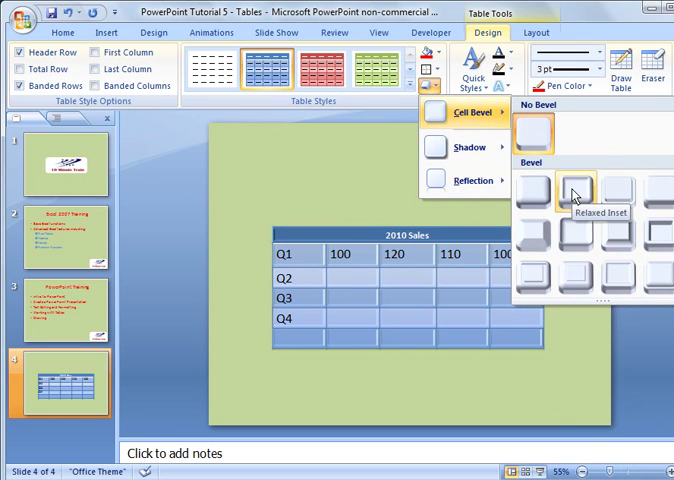
{"action": "left_click", "coordinate": [570, 190]}
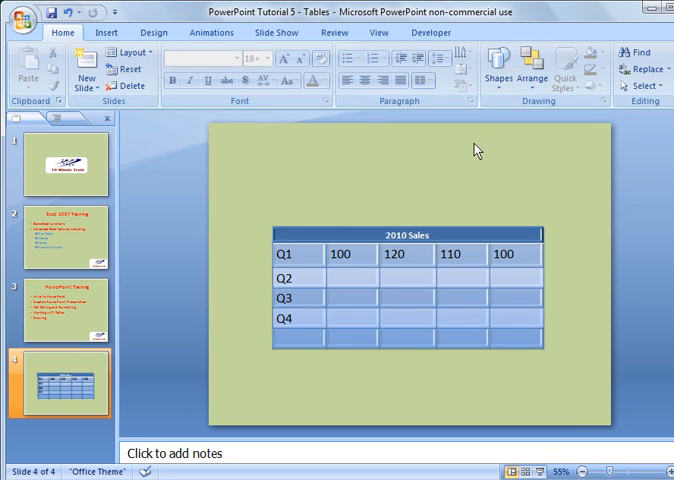
Step: Select the table and open the Shading dropdown to show gradient fill options
{"action": "left_click", "coordinate": [410, 280]}
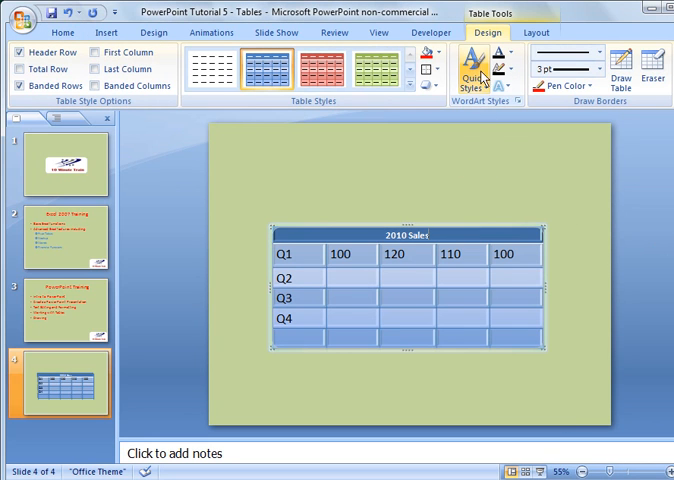
{"action": "left_click", "coordinate": [434, 54]}
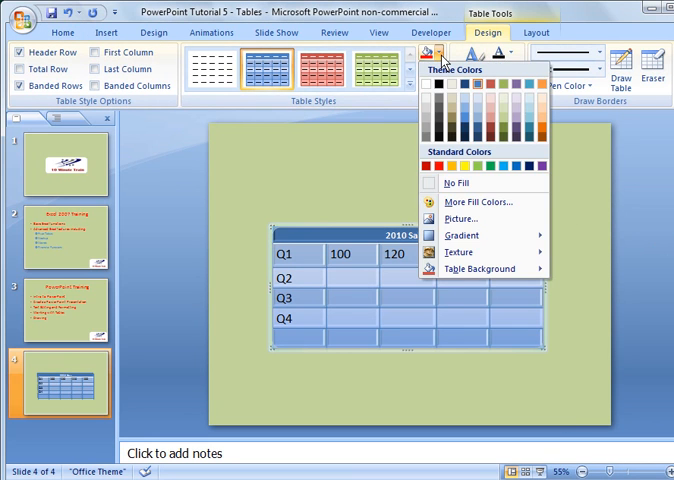
{"action": "mouse_move", "coordinate": [460, 235]}
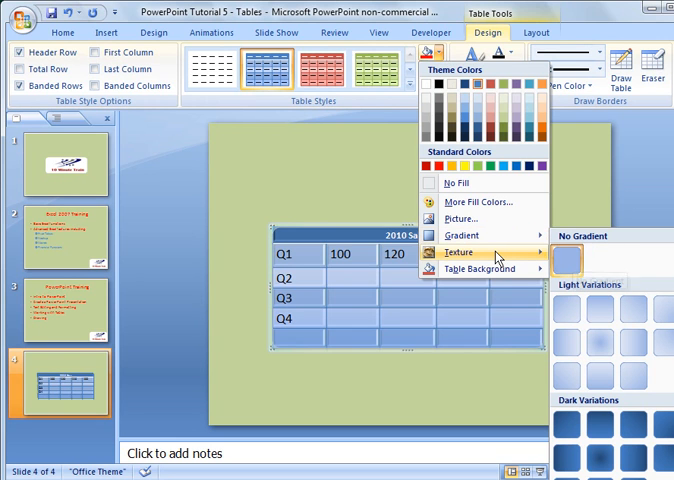
{"action": "mouse_move", "coordinate": [489, 237]}
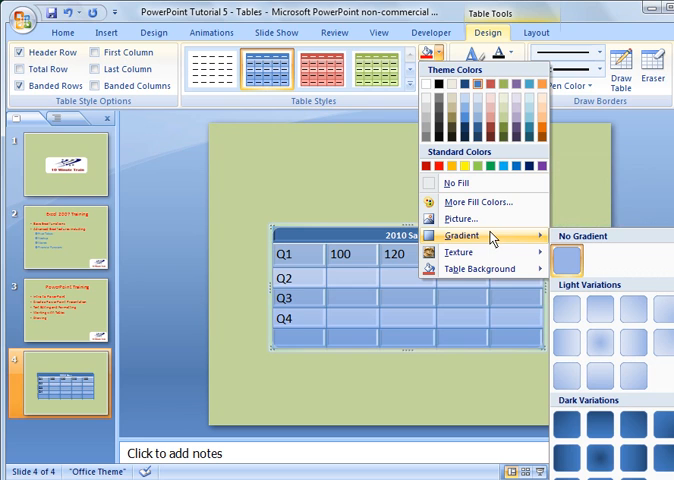
{"action": "mouse_move", "coordinate": [598, 355]}
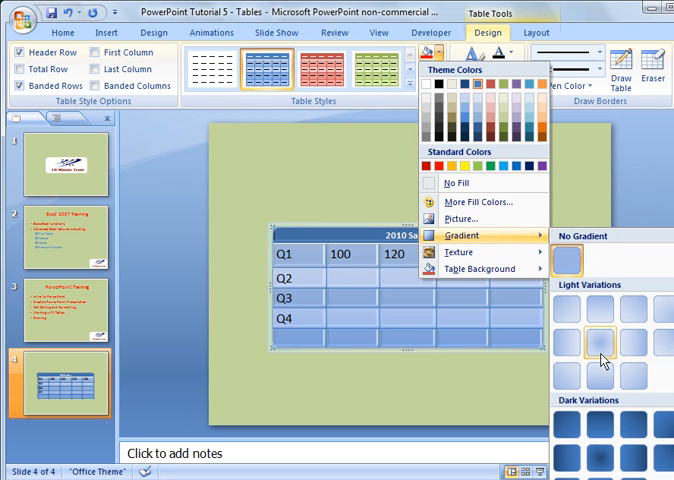